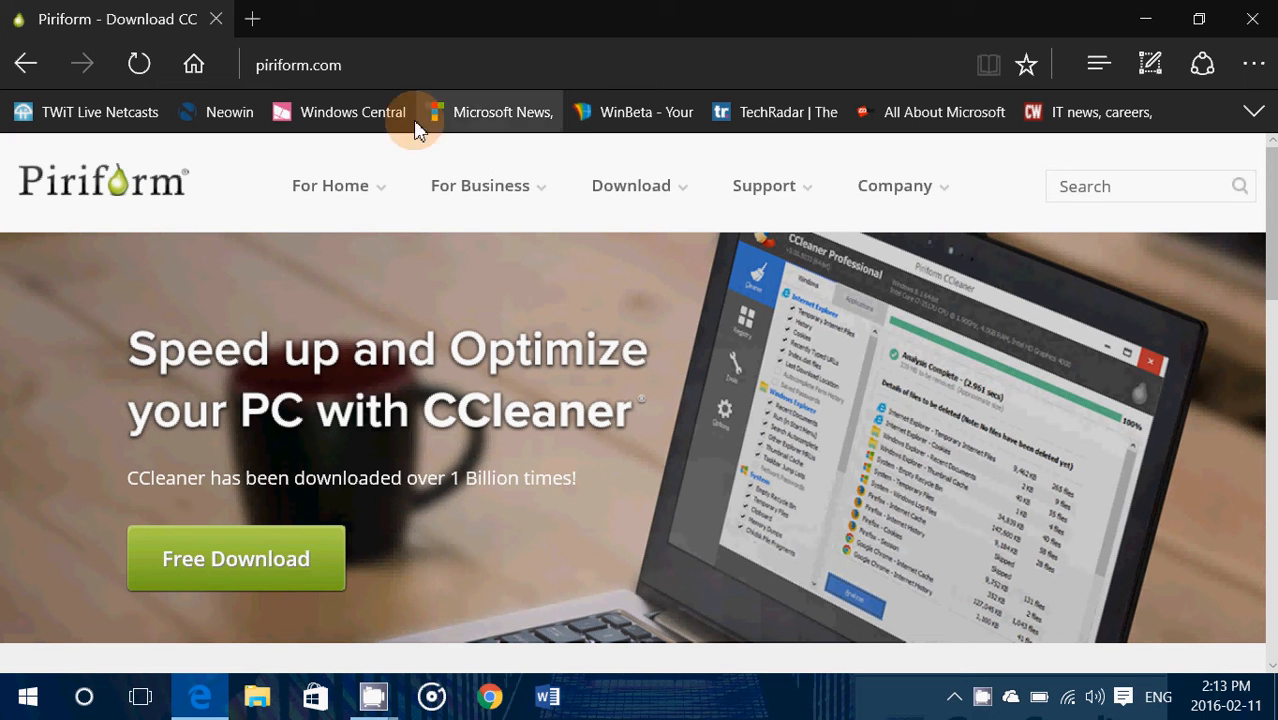
mouse_move(28, 696)
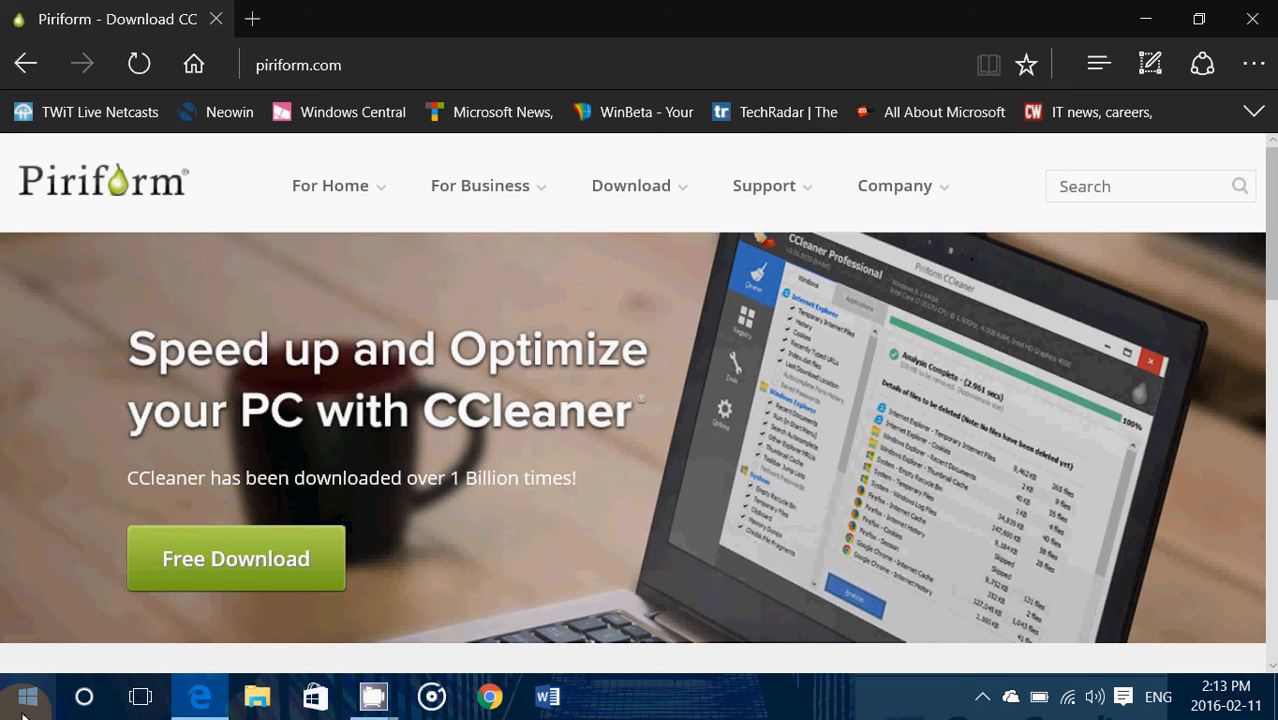
Step: Search the Start menu app list for a way to remove Films & TV
click(28, 696)
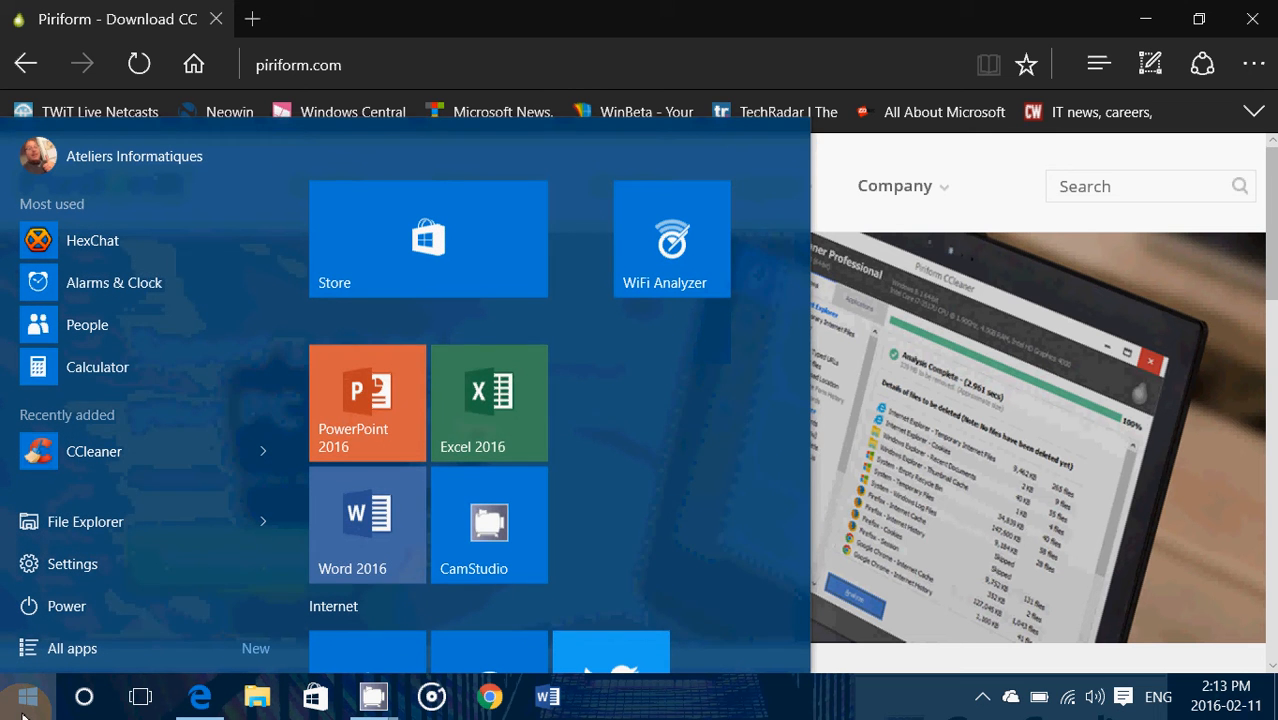
scroll(down, 3)
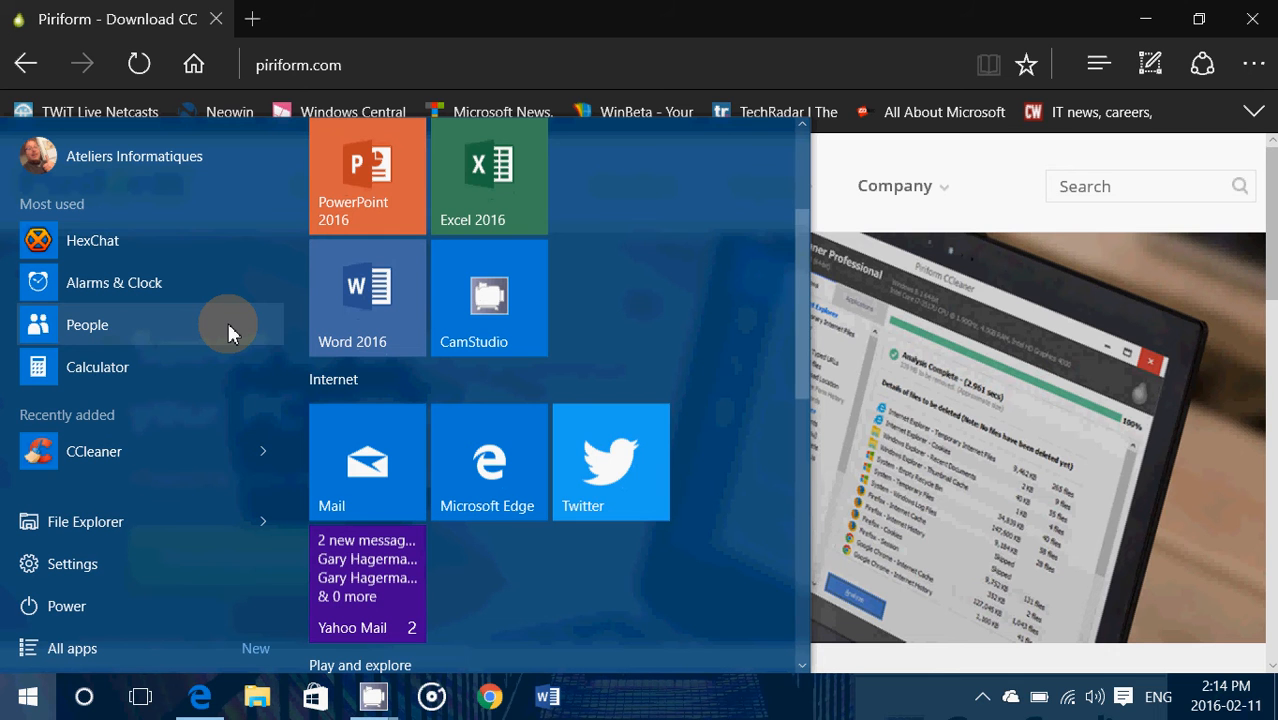
mouse_move(92, 500)
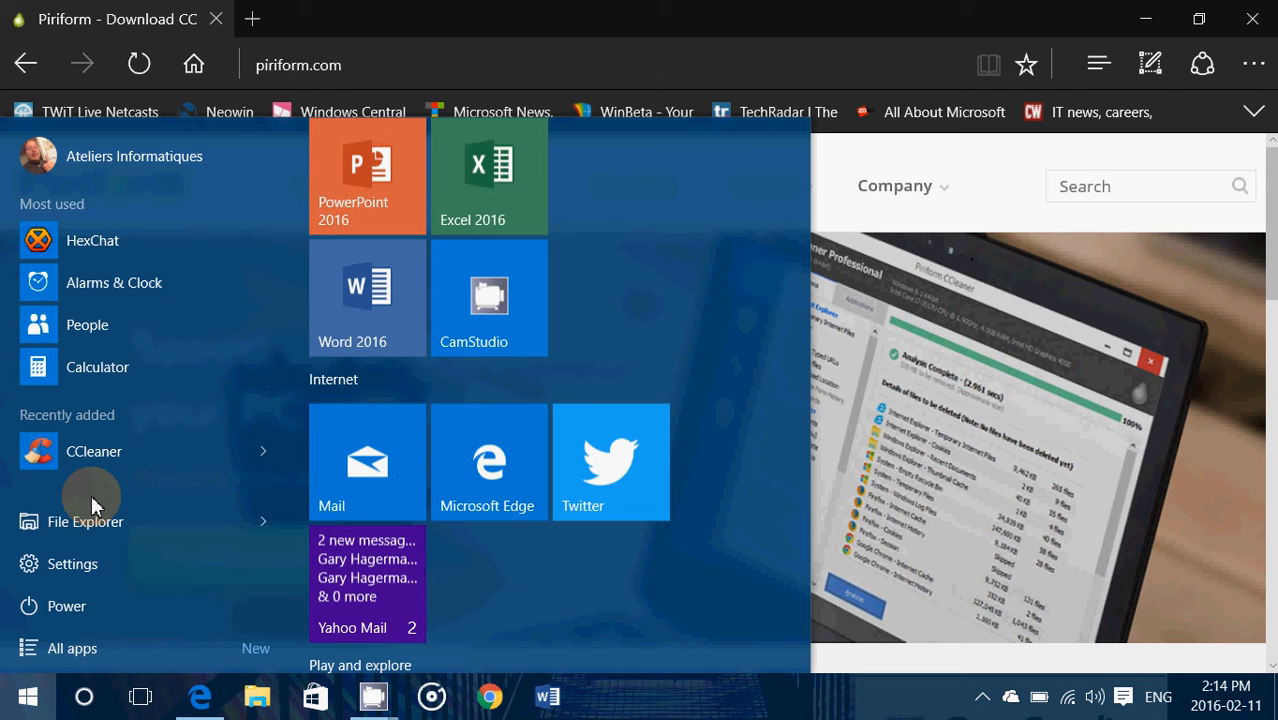
click(72, 648)
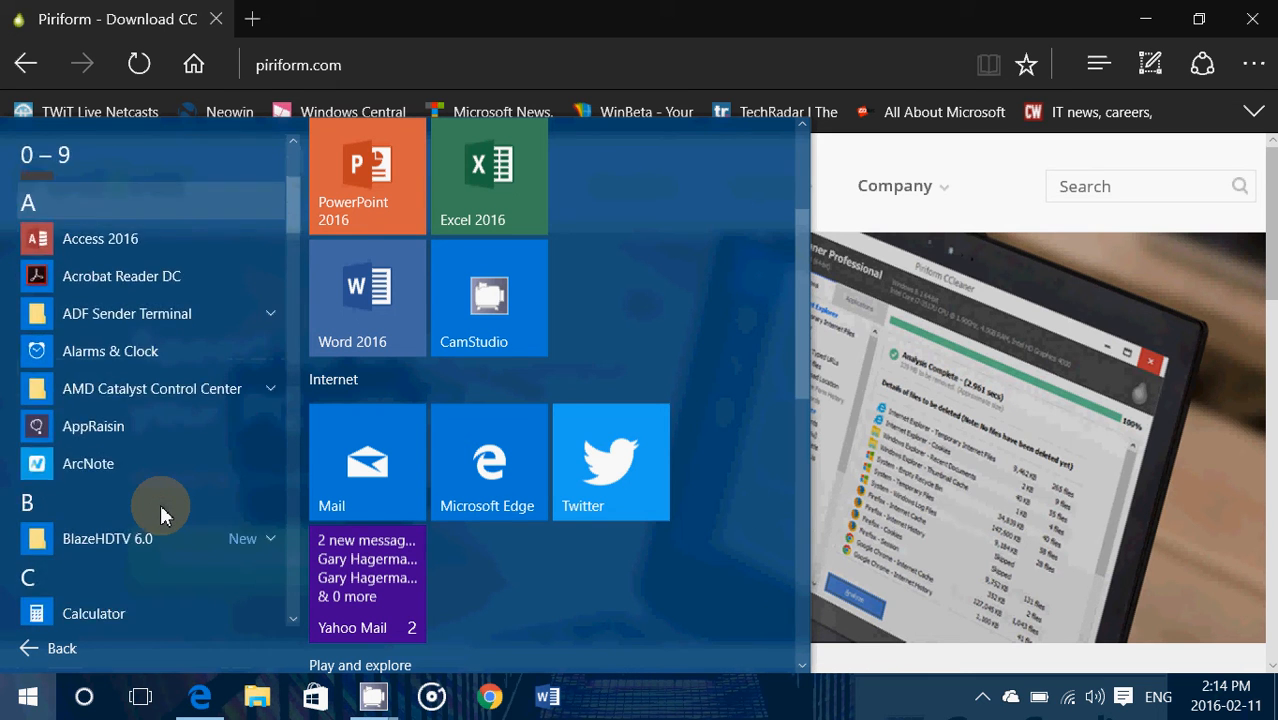
scroll(down, 3)
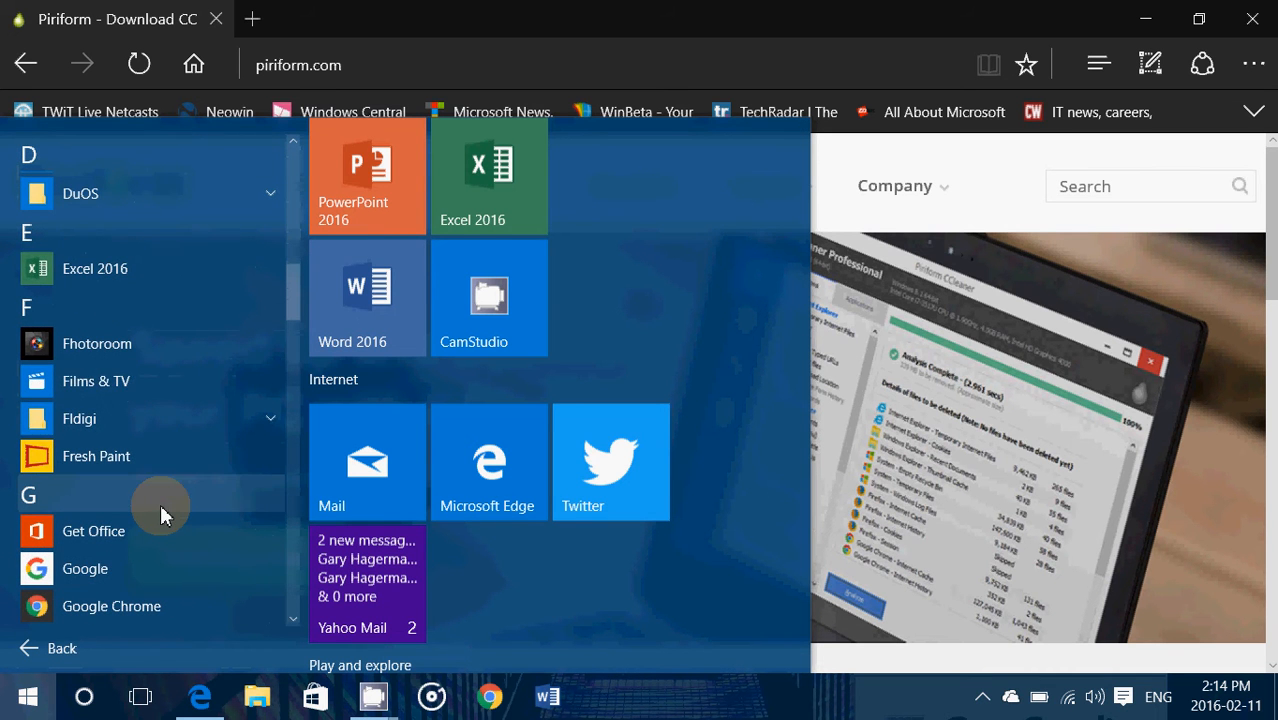
mouse_move(98, 390)
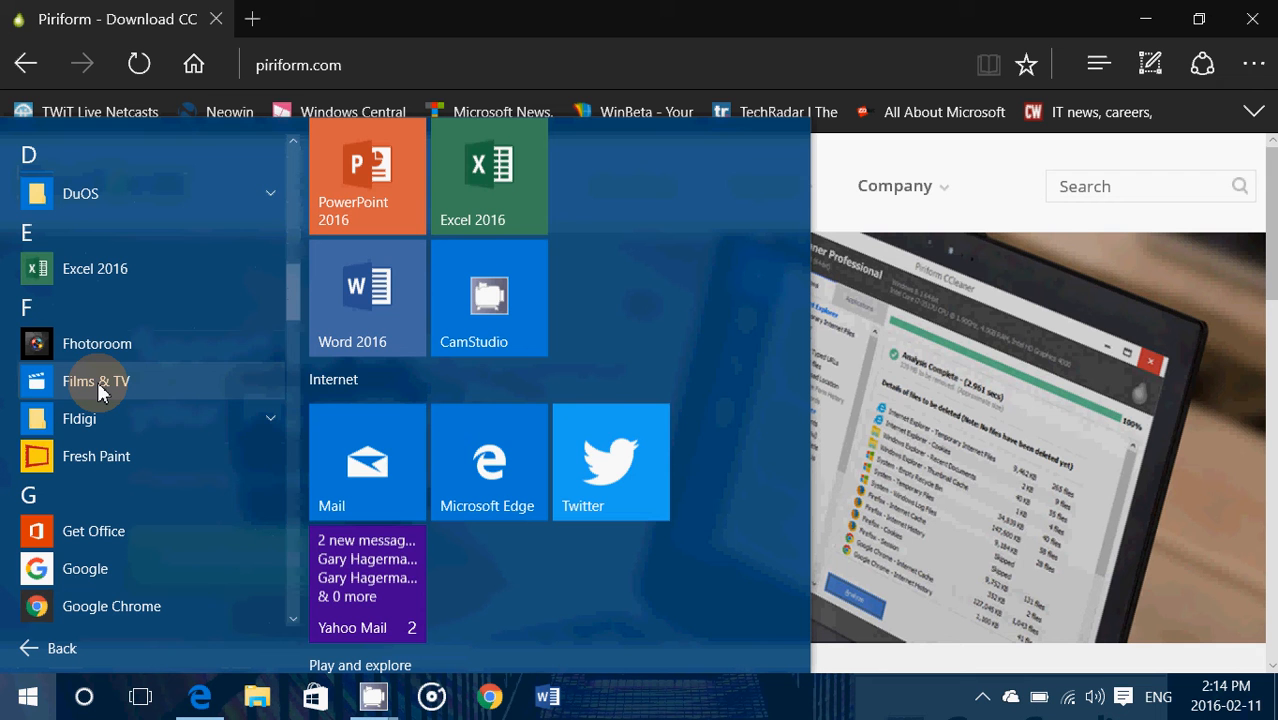
right_click(96, 380)
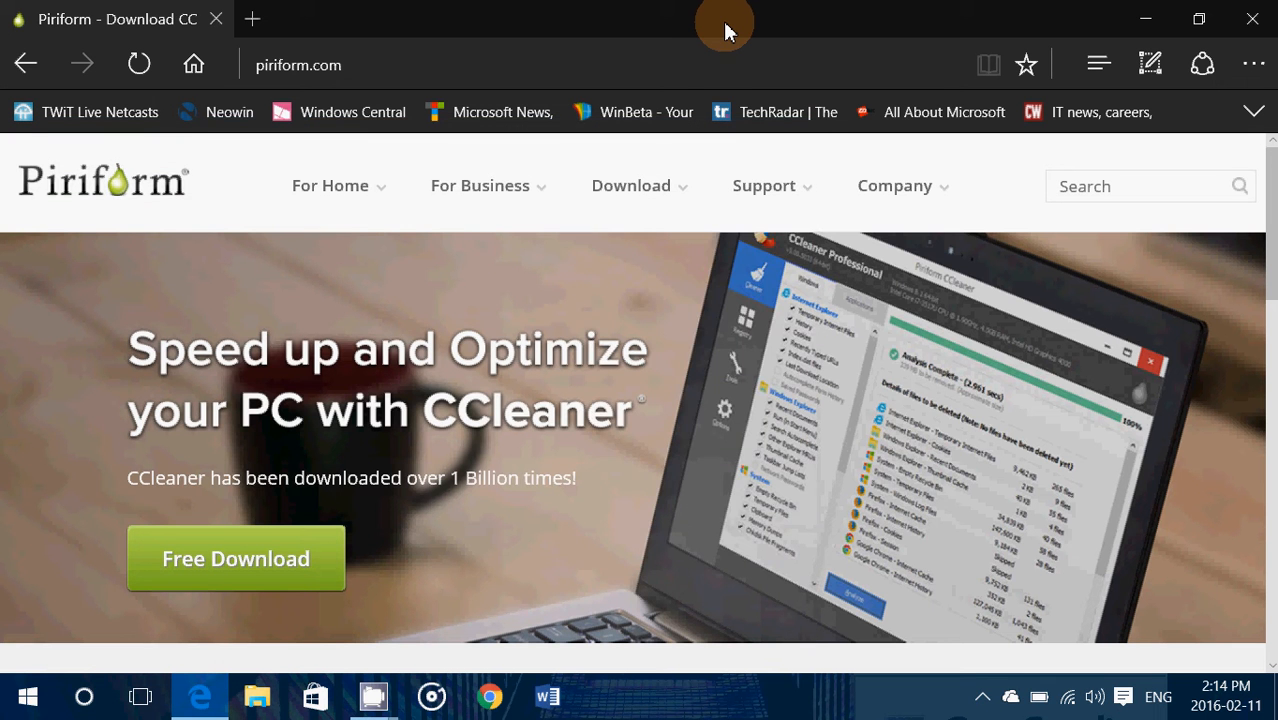
mouse_move(656, 578)
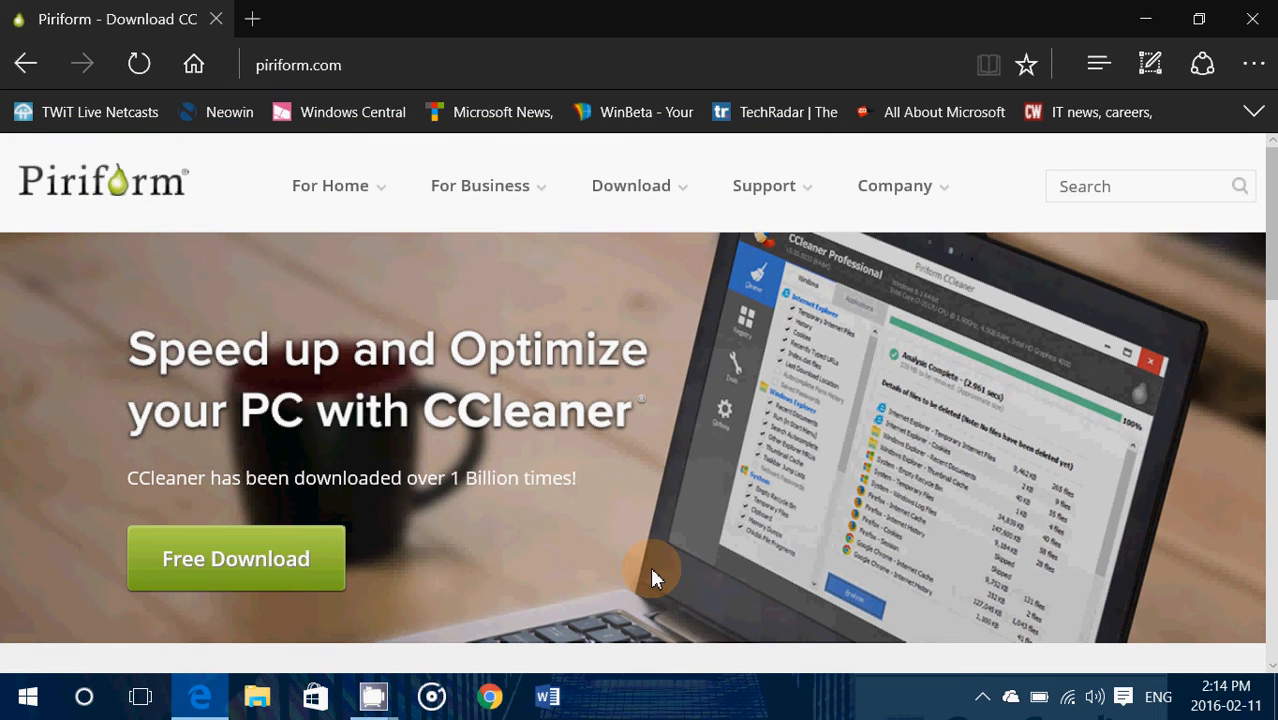
mouse_move(776, 360)
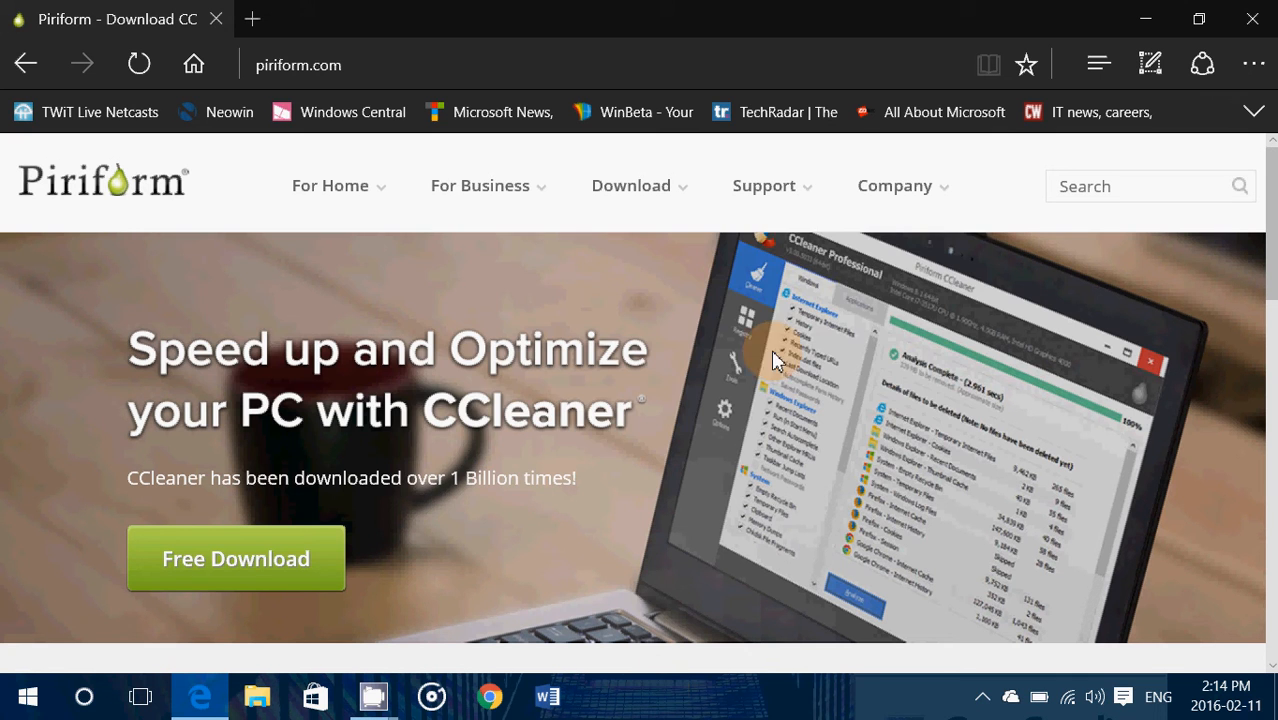
mouse_move(644, 610)
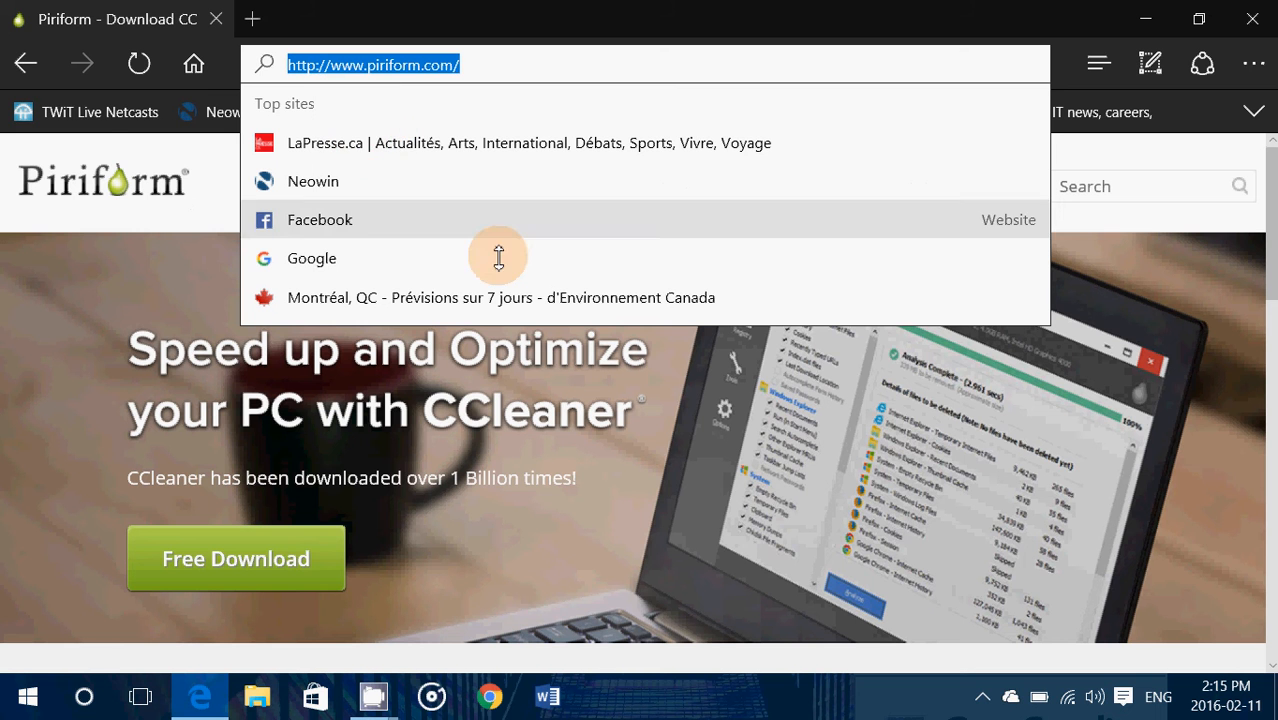
mouse_move(1236, 156)
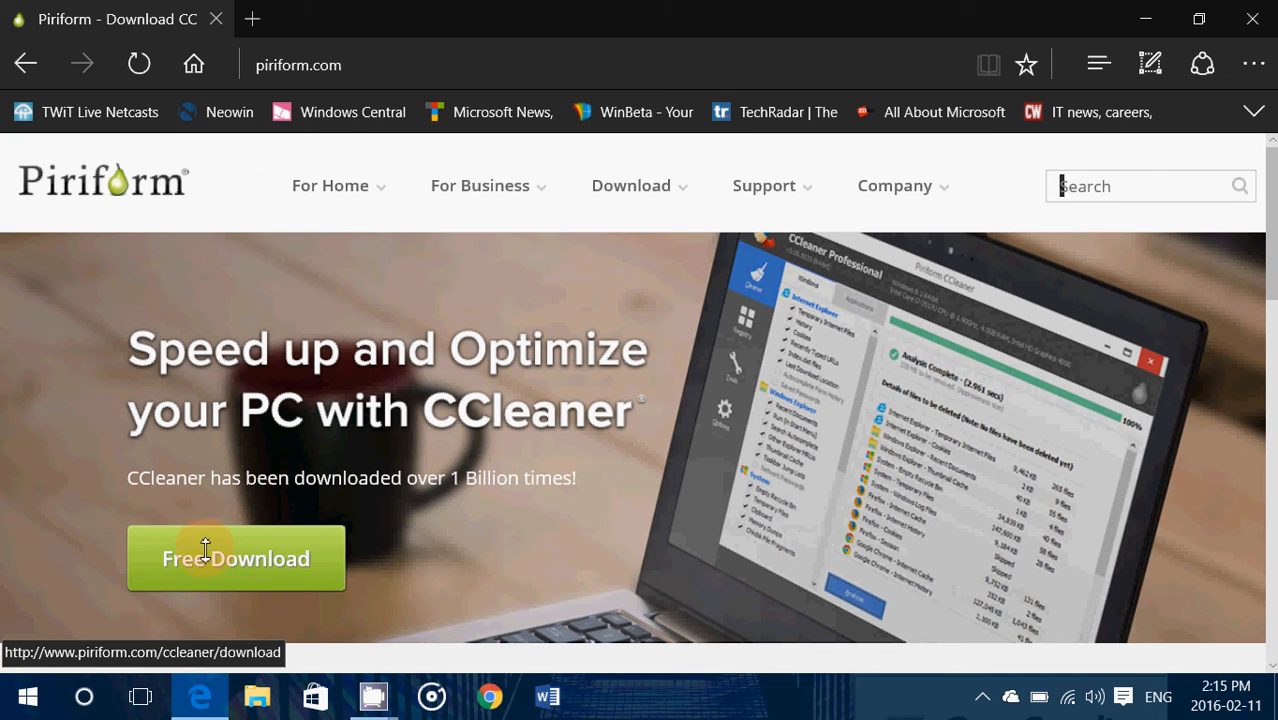
mouse_move(470, 504)
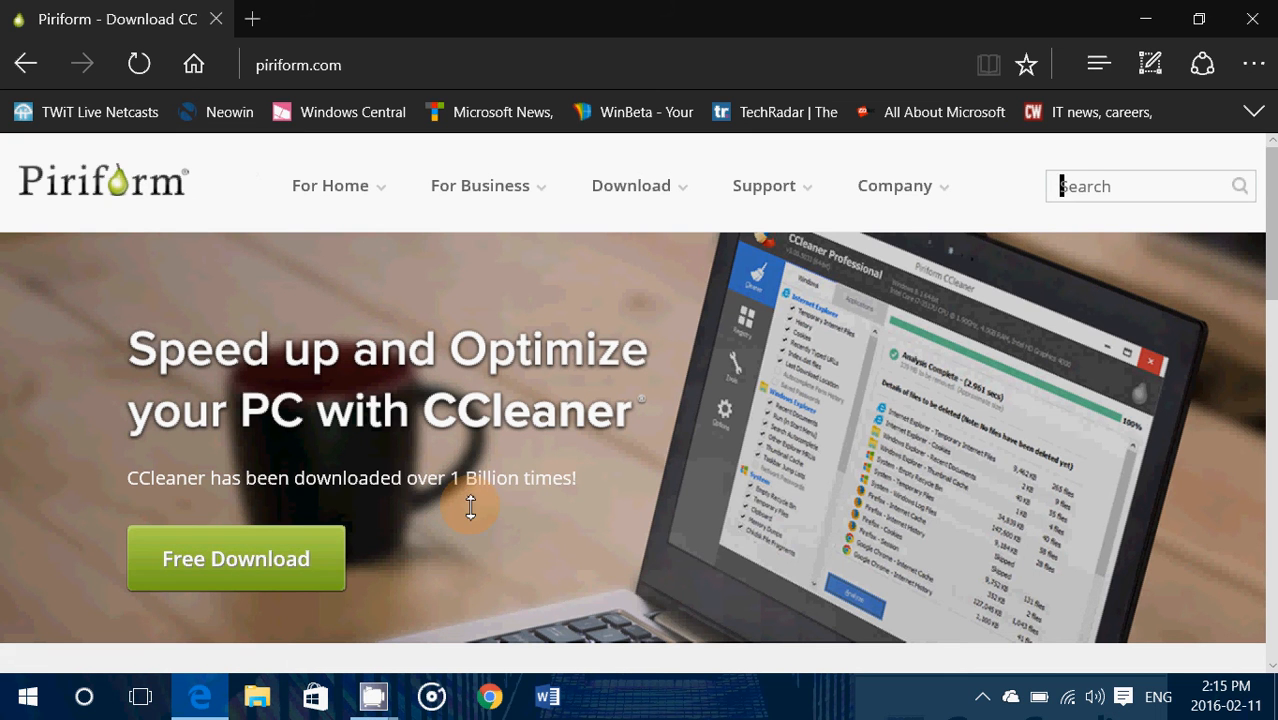
Step: Reach Piriform's free CCleaner download page, then launch CCleaner from the desktop into Tools
scroll(down, 3)
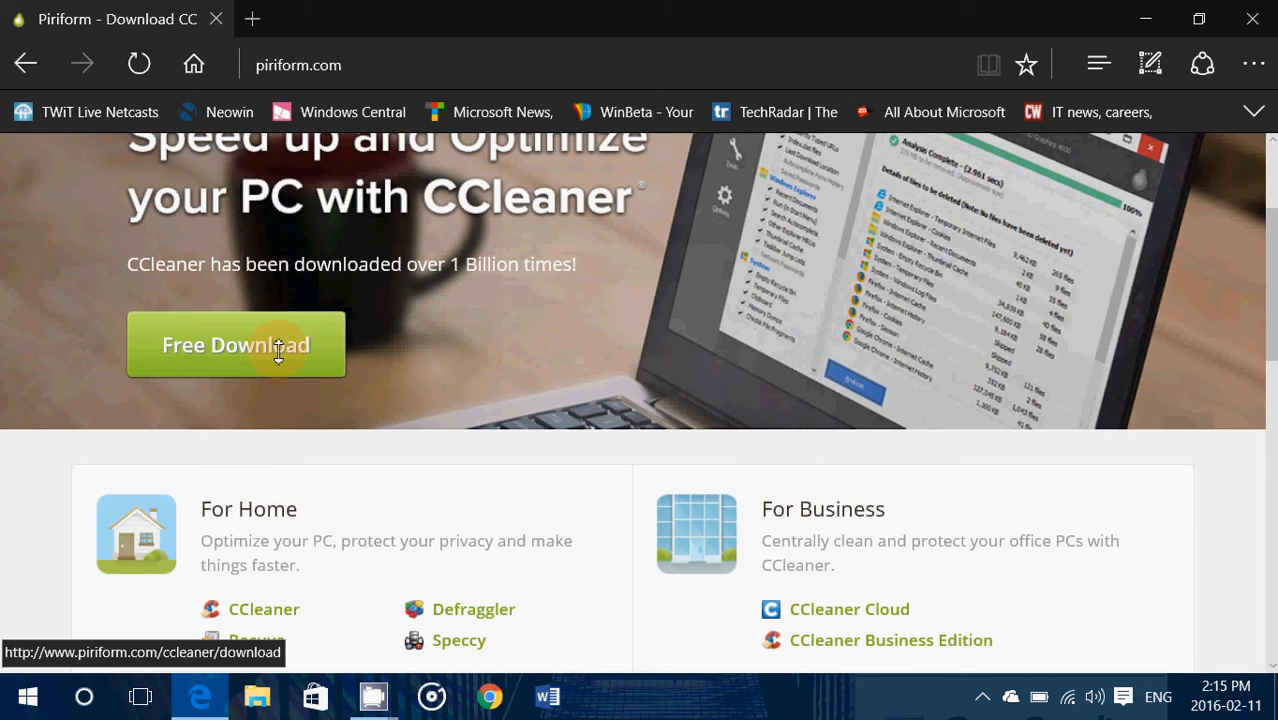
click(236, 344)
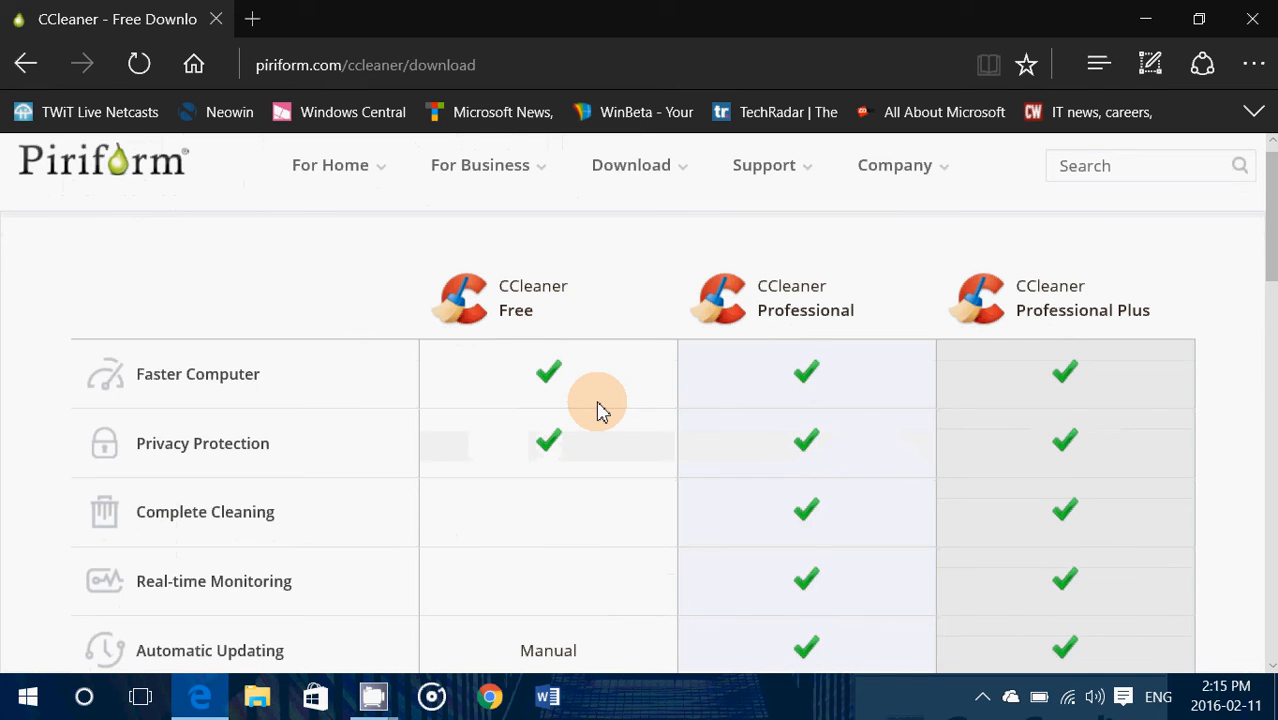
scroll(down, 3)
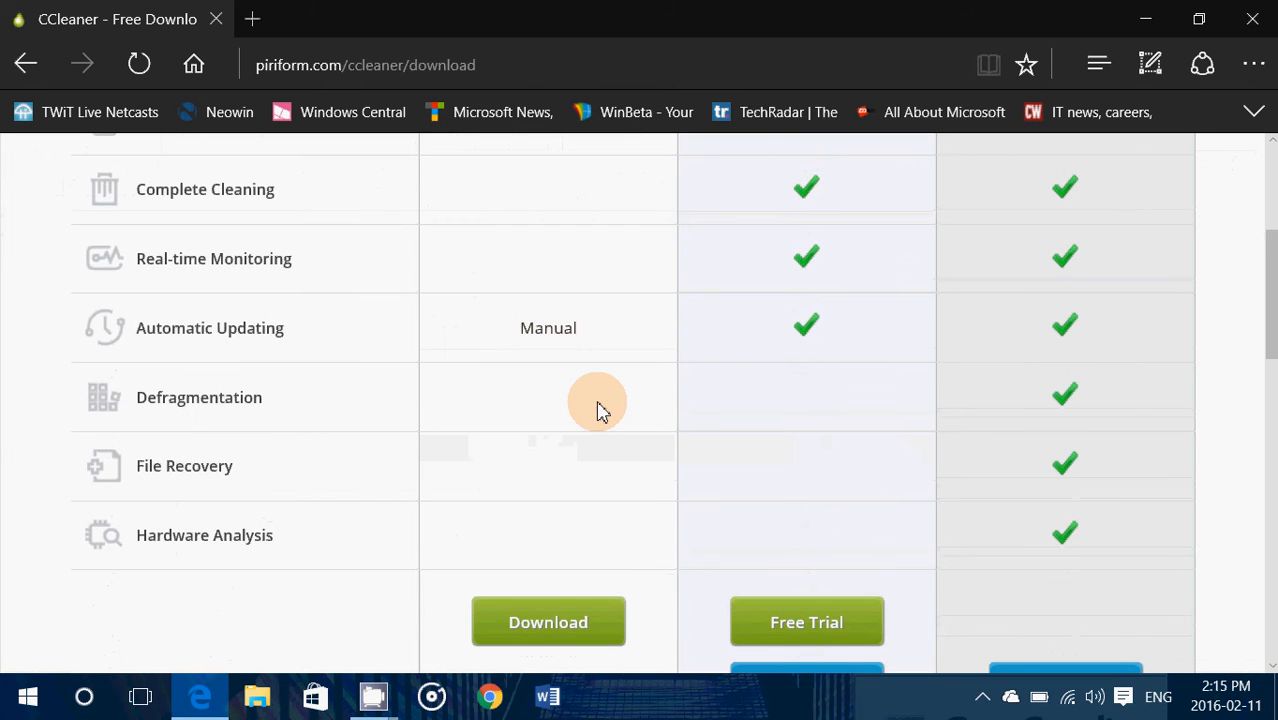
scroll(down, 3)
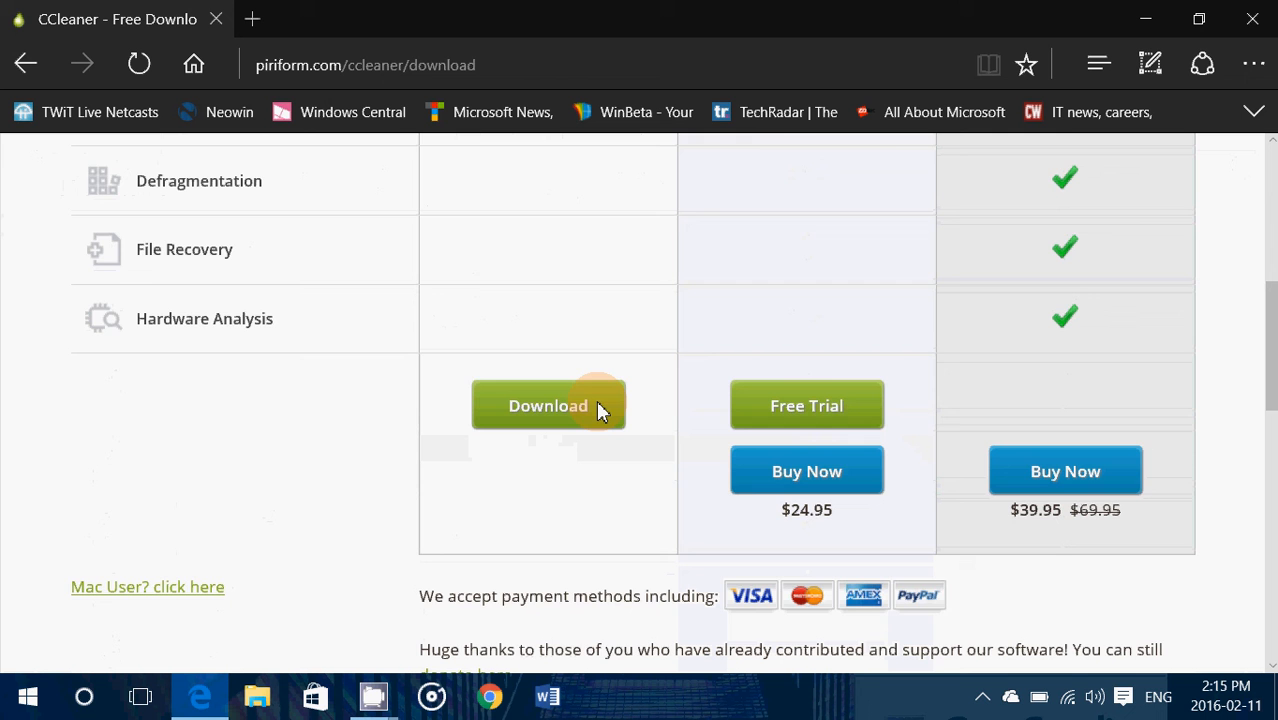
scroll(up, 3)
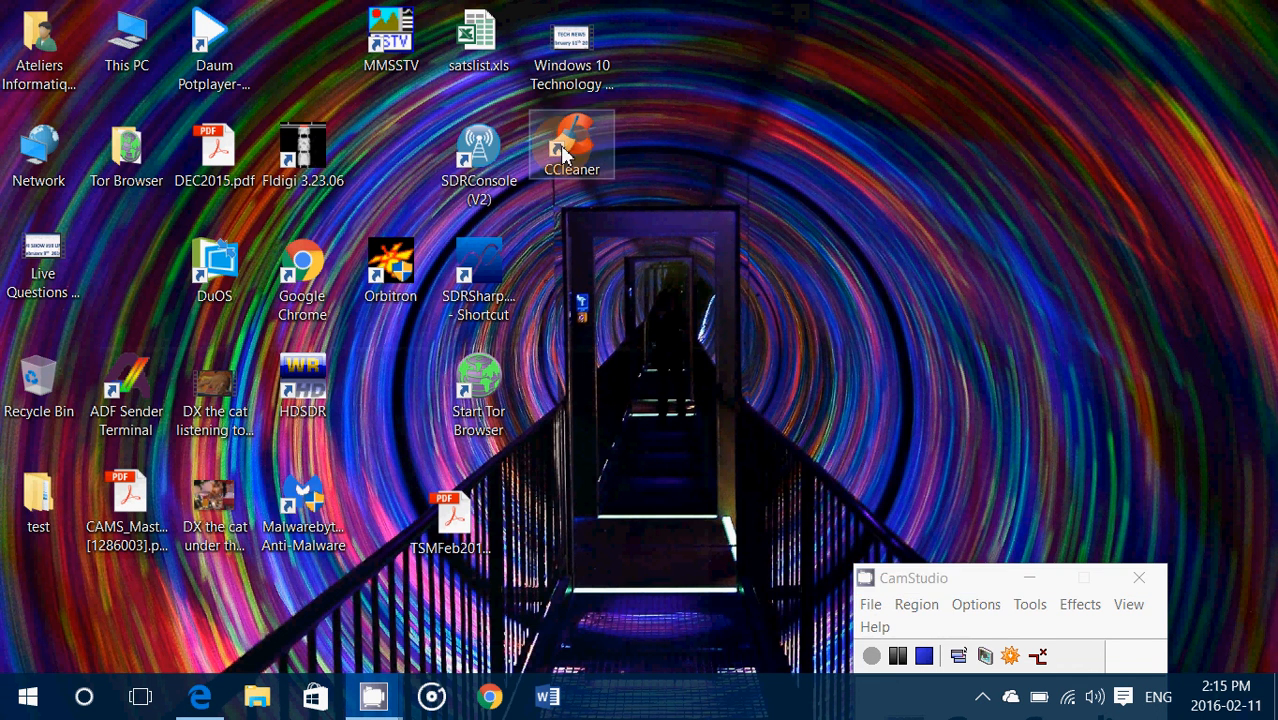
double_click(572, 144)
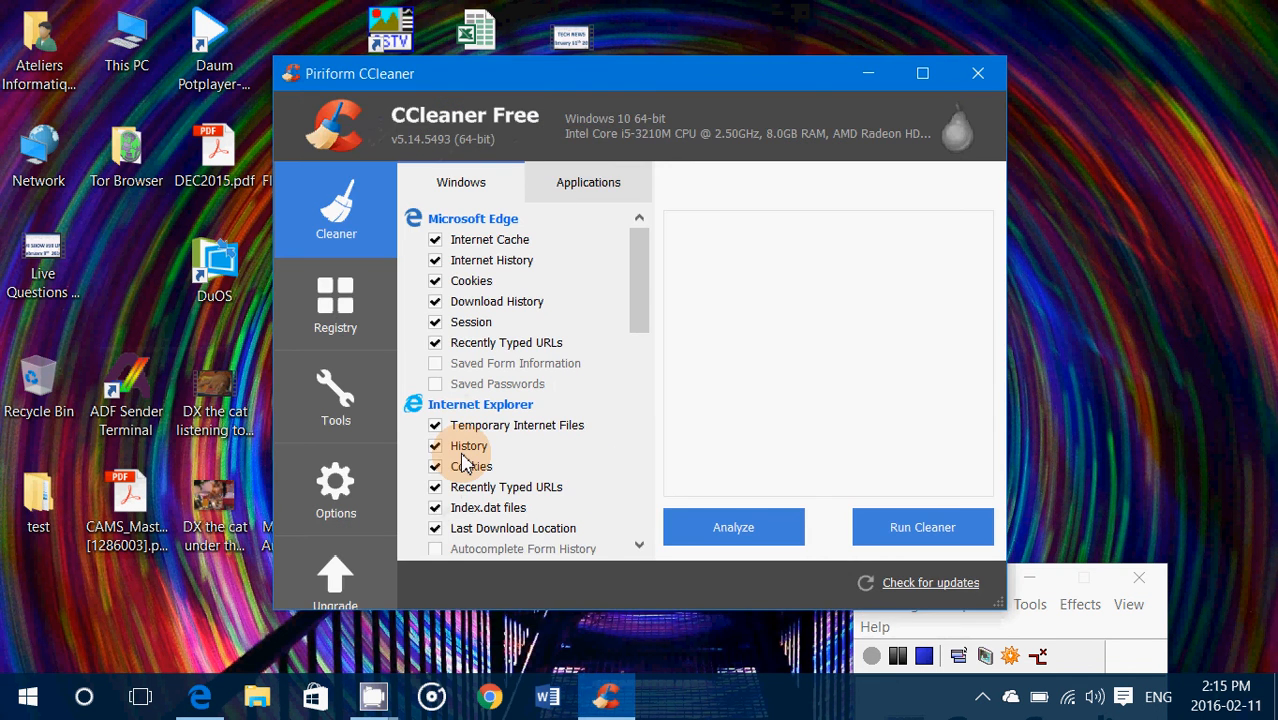
click(922, 72)
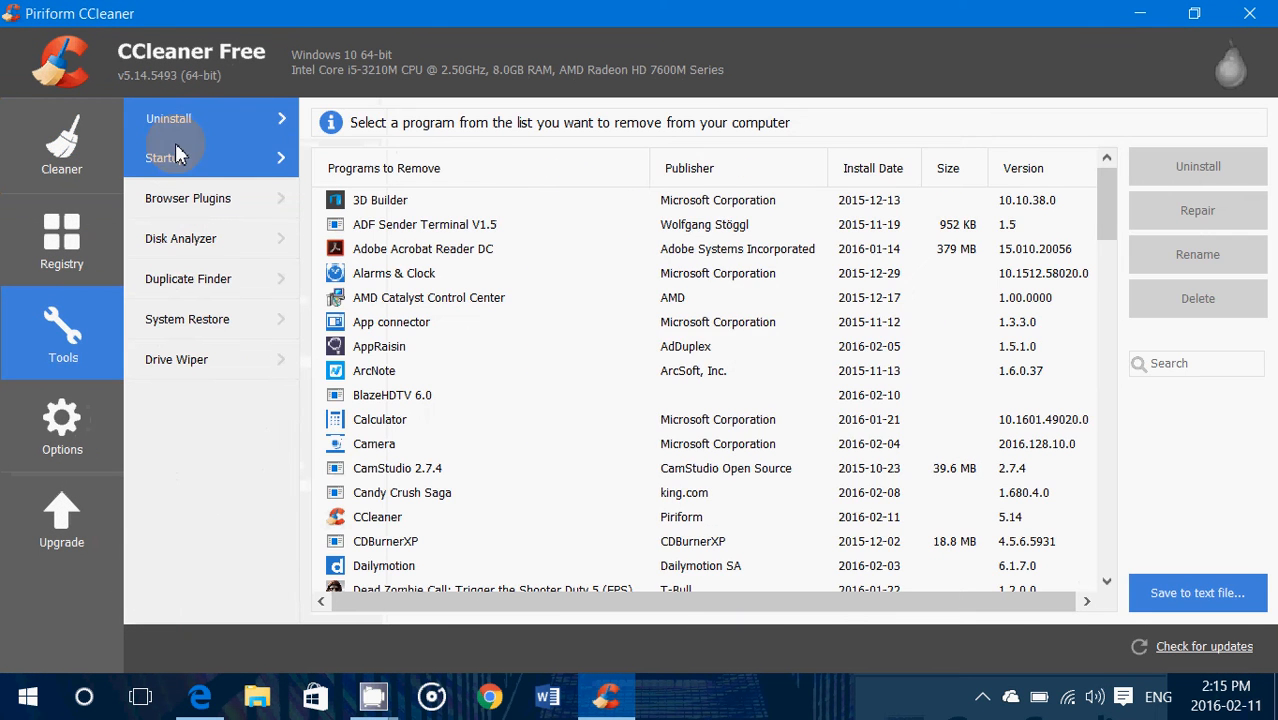
mouse_move(276, 112)
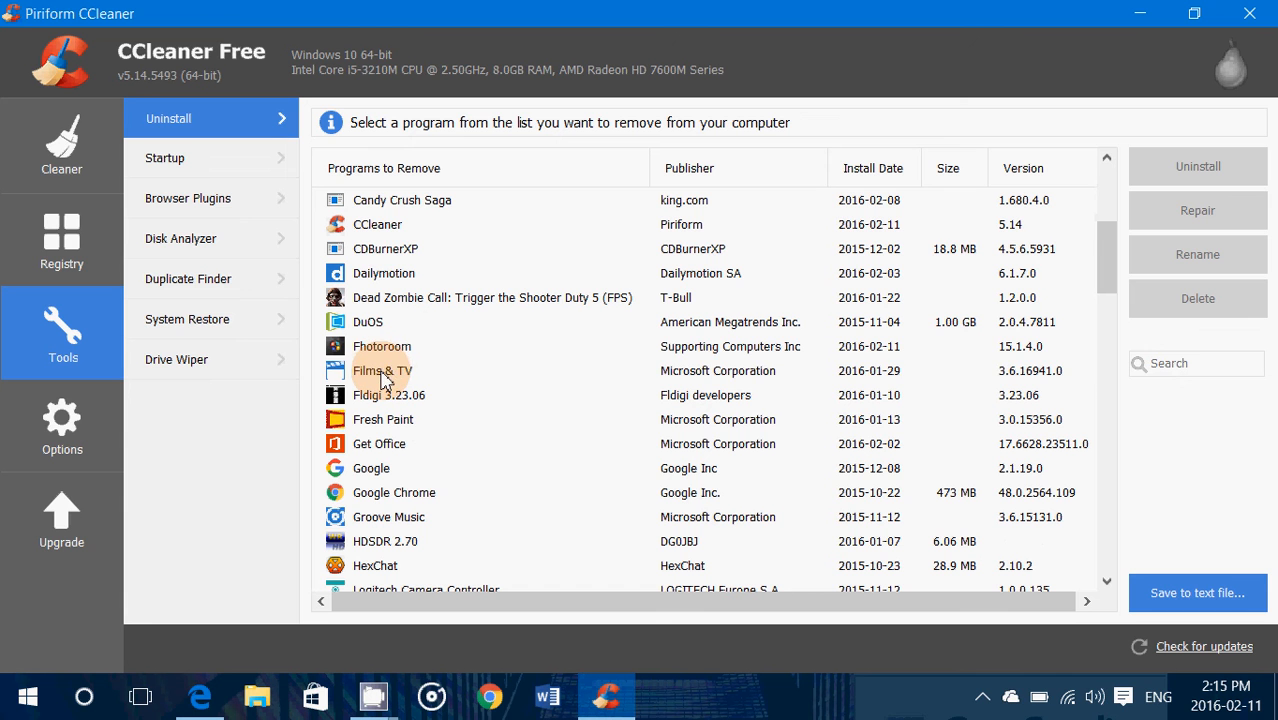
Step: Uninstall Films & TV from the Programs to Remove list, then select Groove Music
click(382, 370)
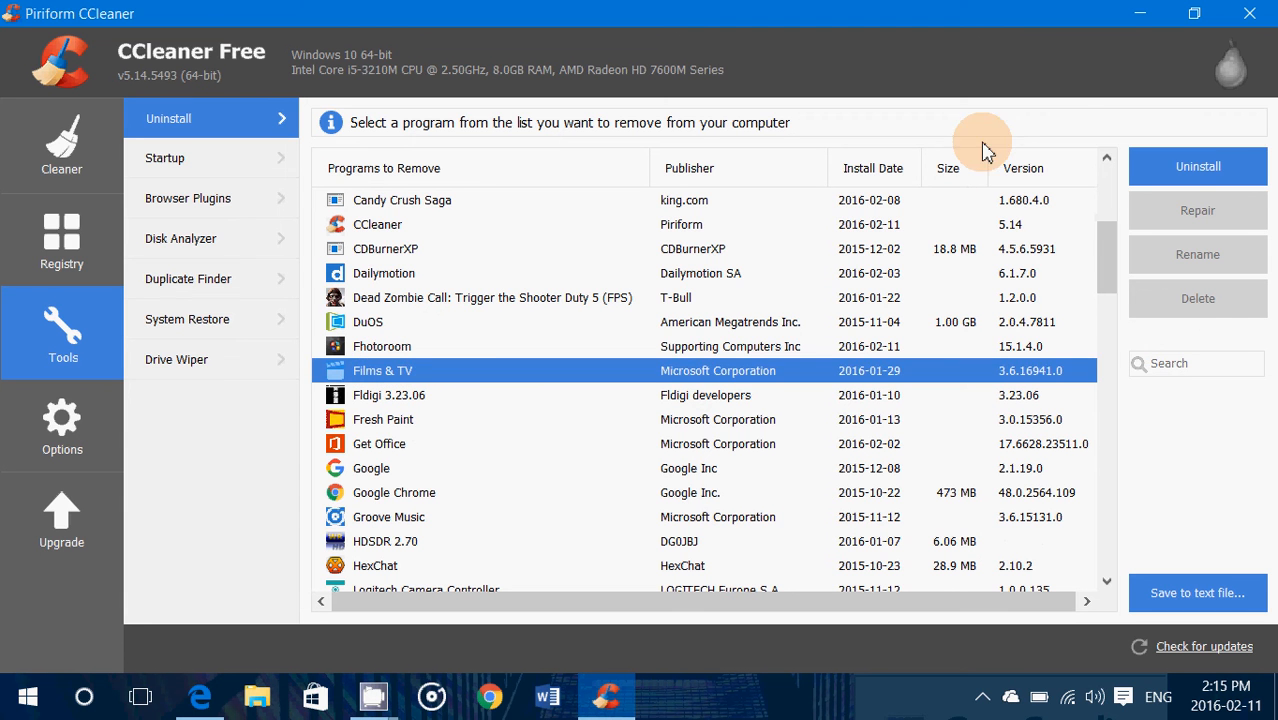
click(1196, 166)
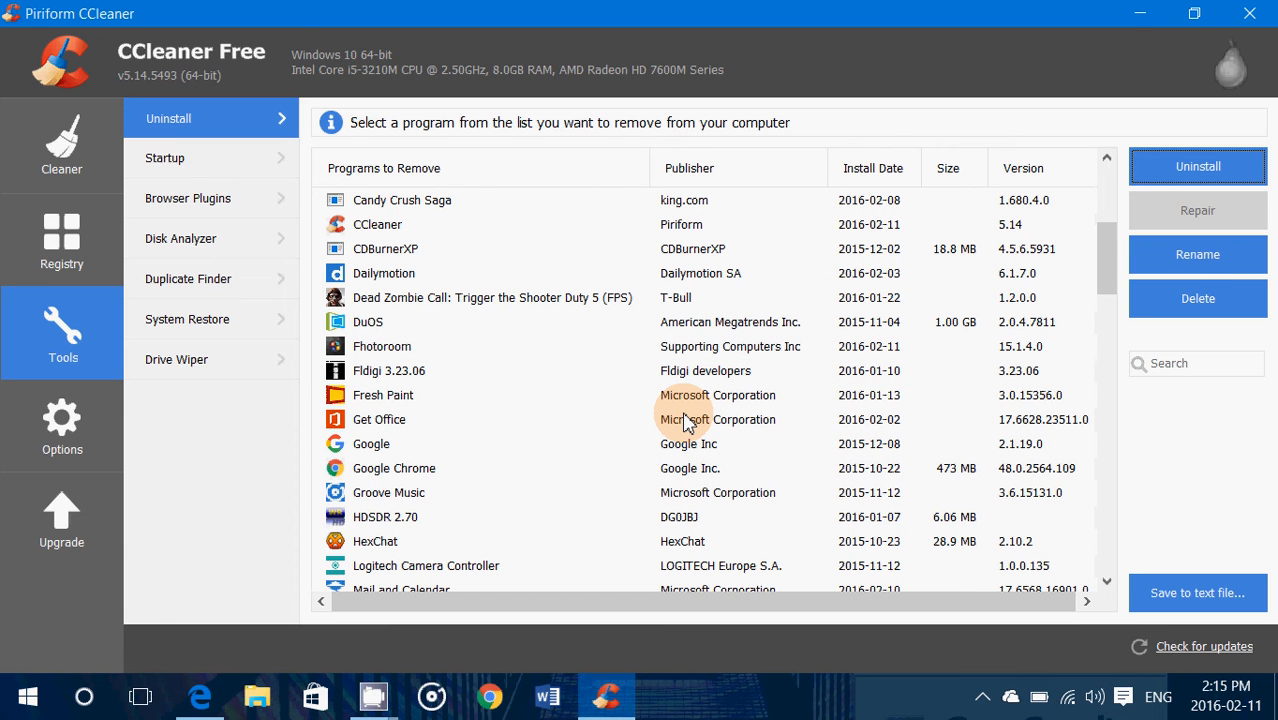
mouse_move(564, 408)
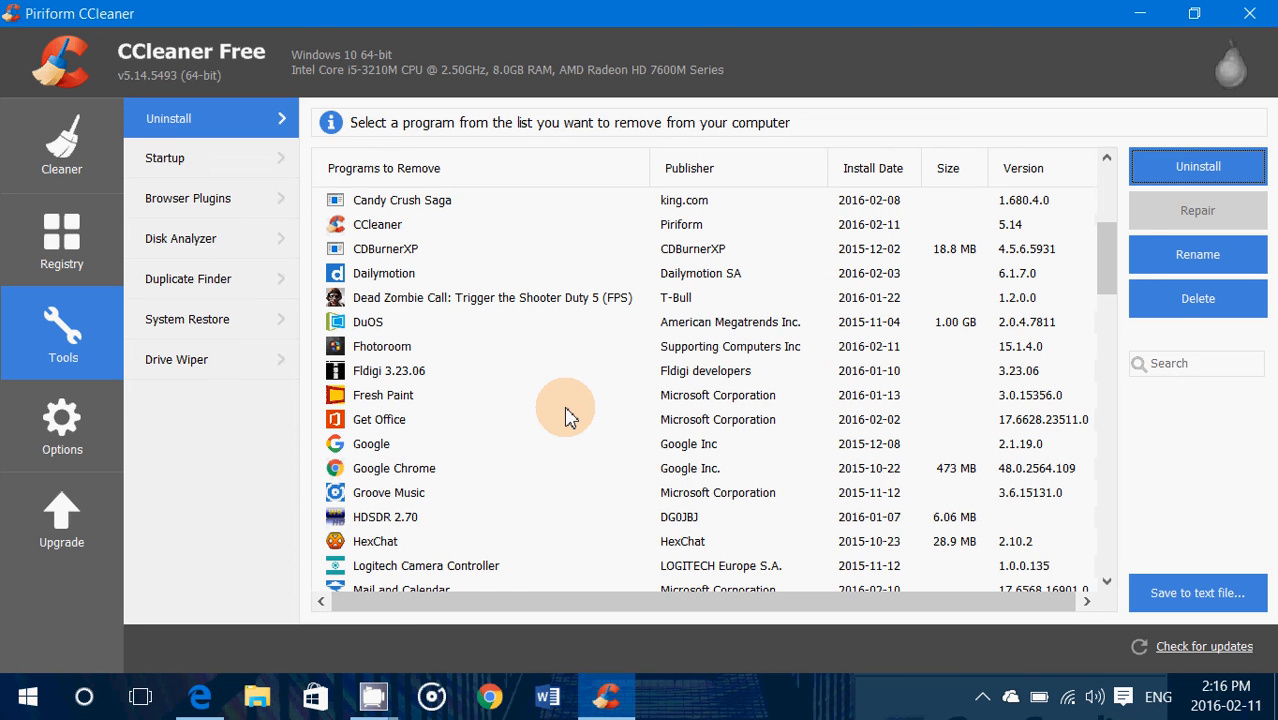
click(388, 492)
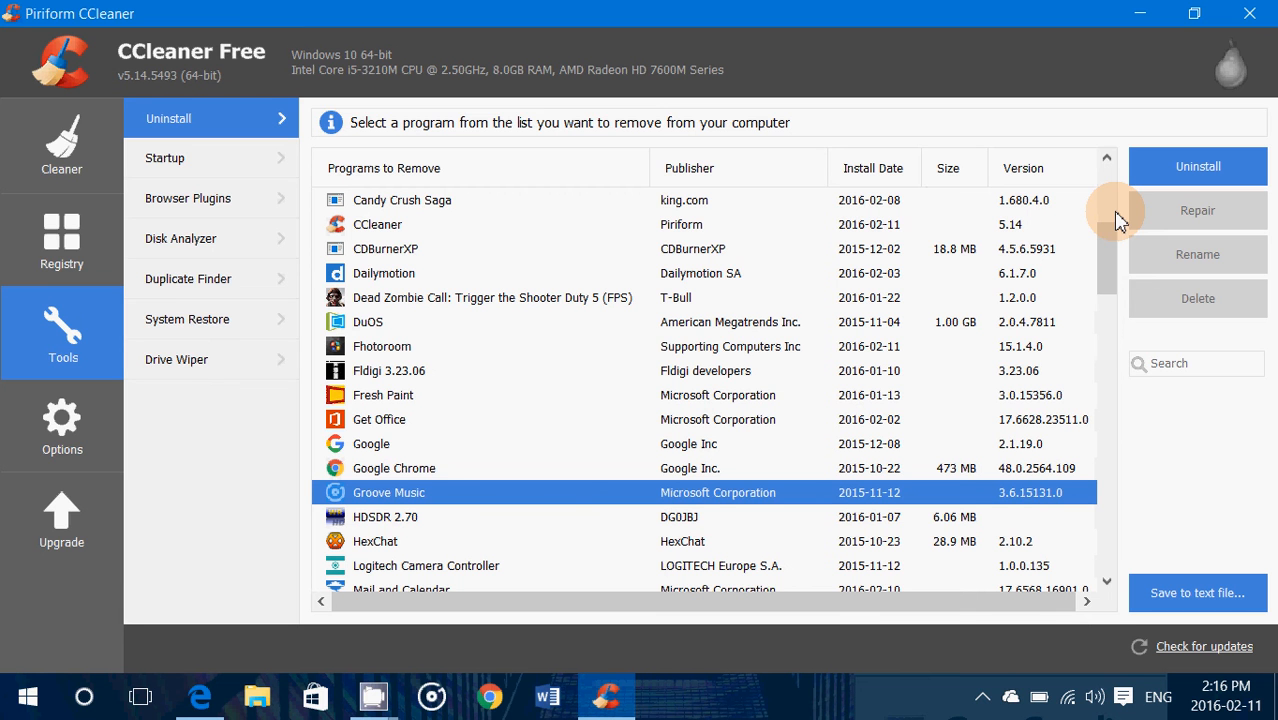
mouse_move(1212, 106)
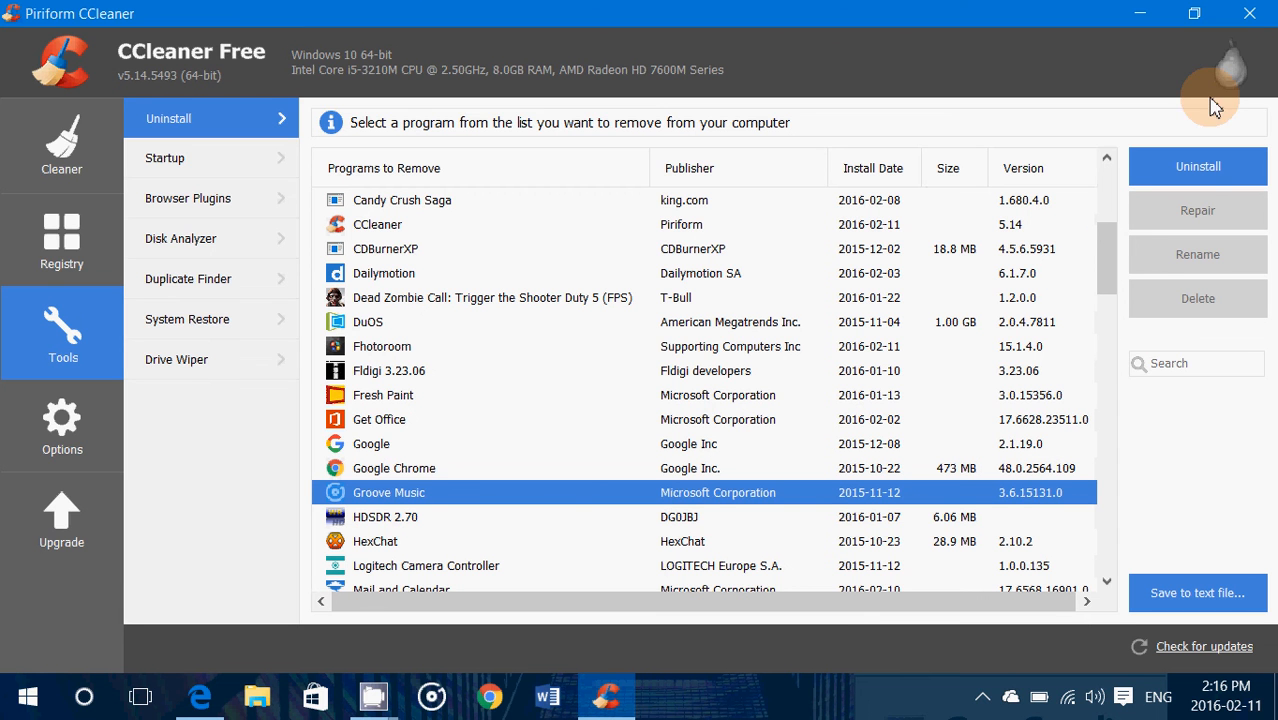
Step: Uninstall Groove Music, select Store as the next program, and dismiss the eBay Deals notification
click(1196, 166)
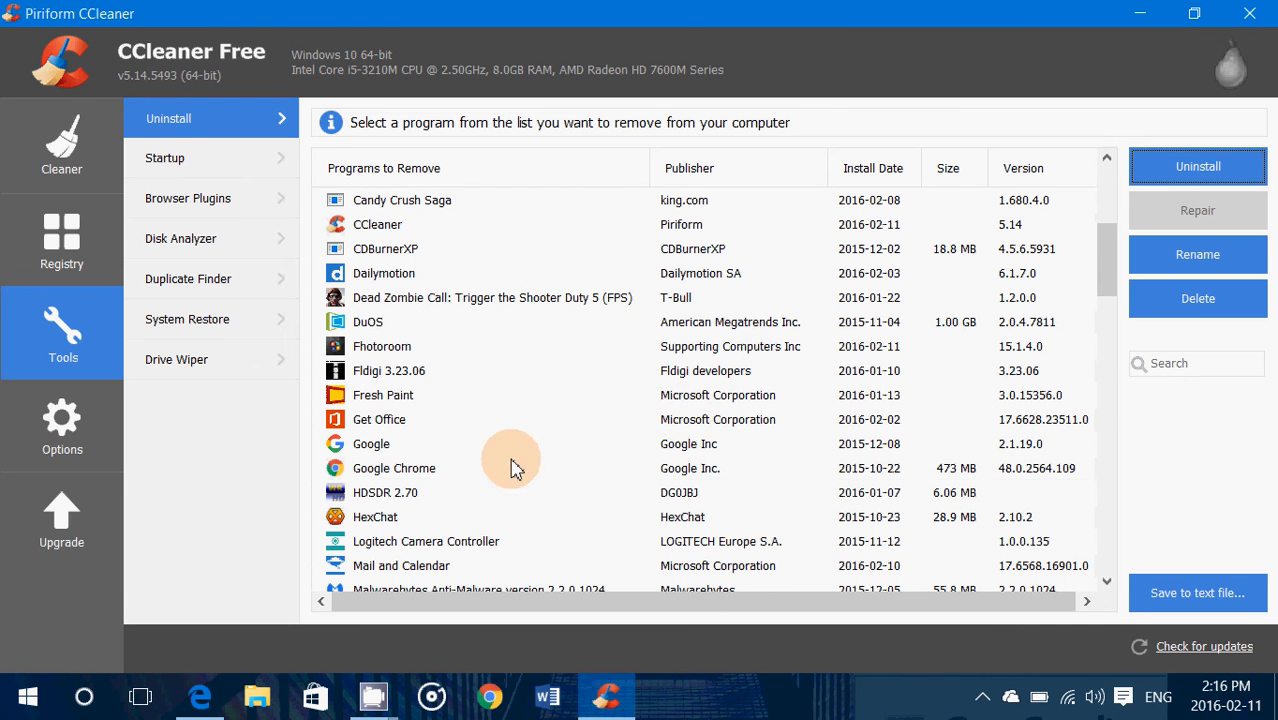
scroll(down, 3)
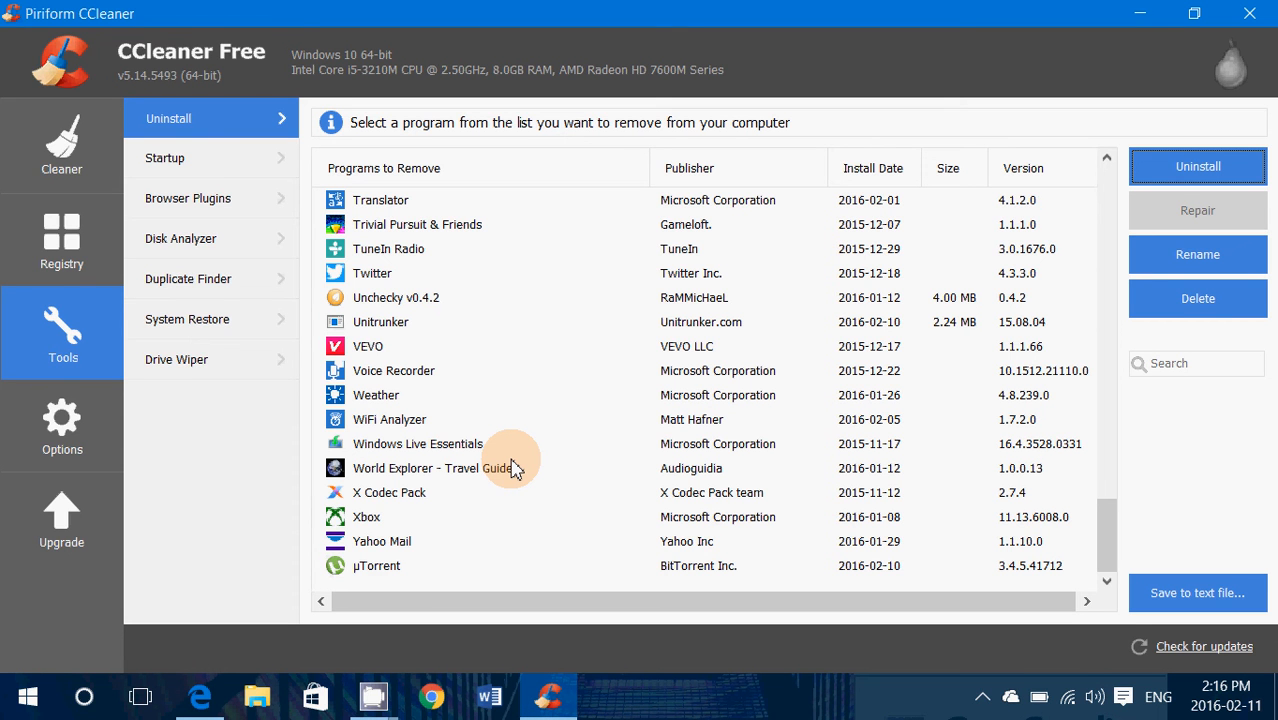
mouse_move(852, 124)
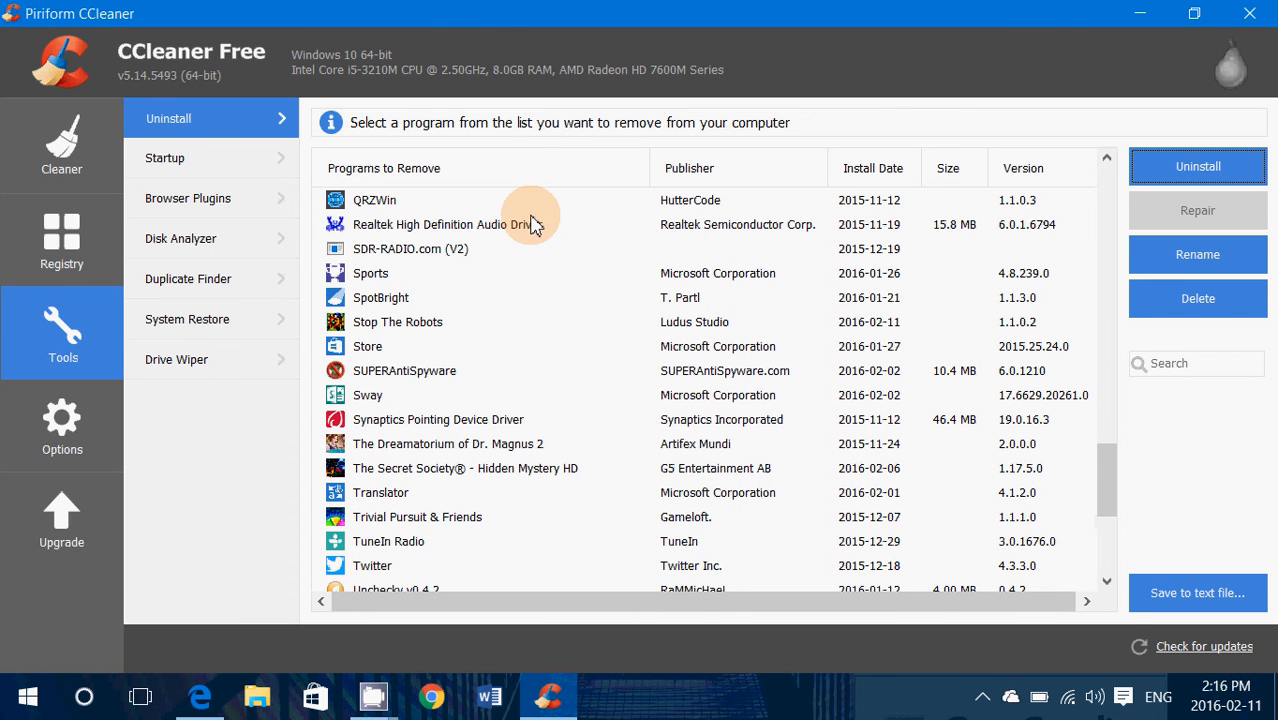
click(368, 346)
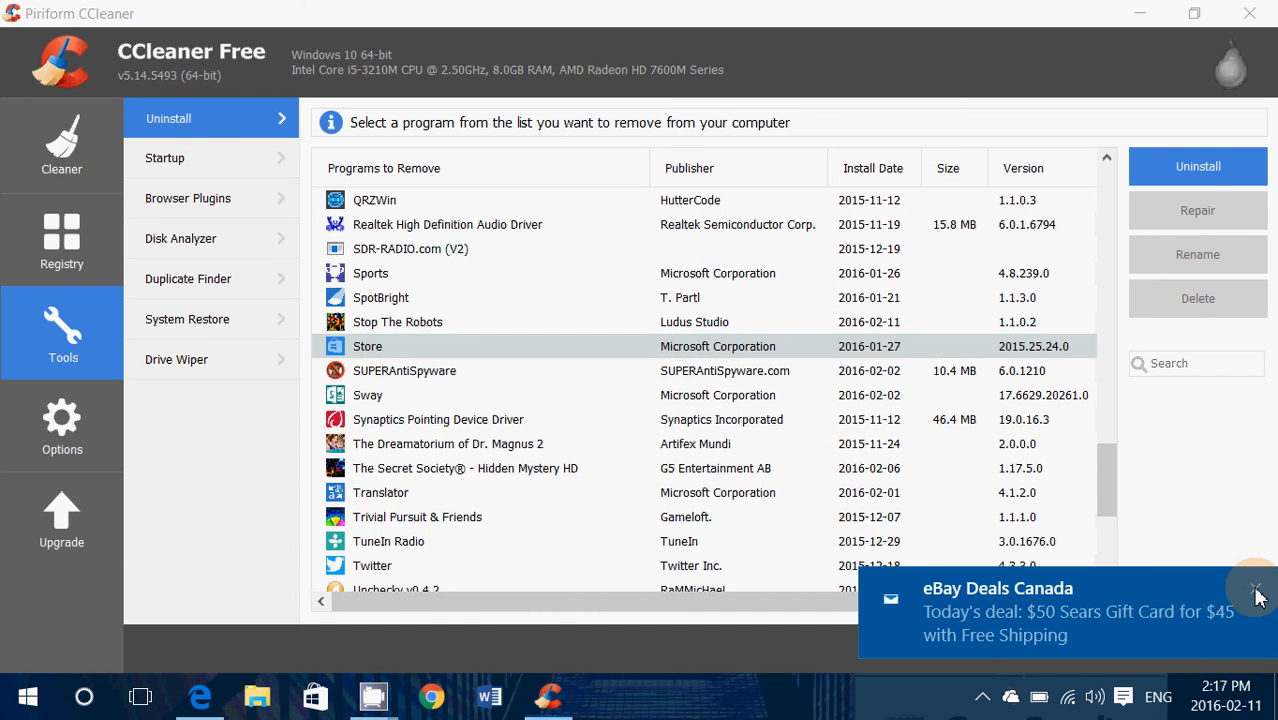
click(1256, 588)
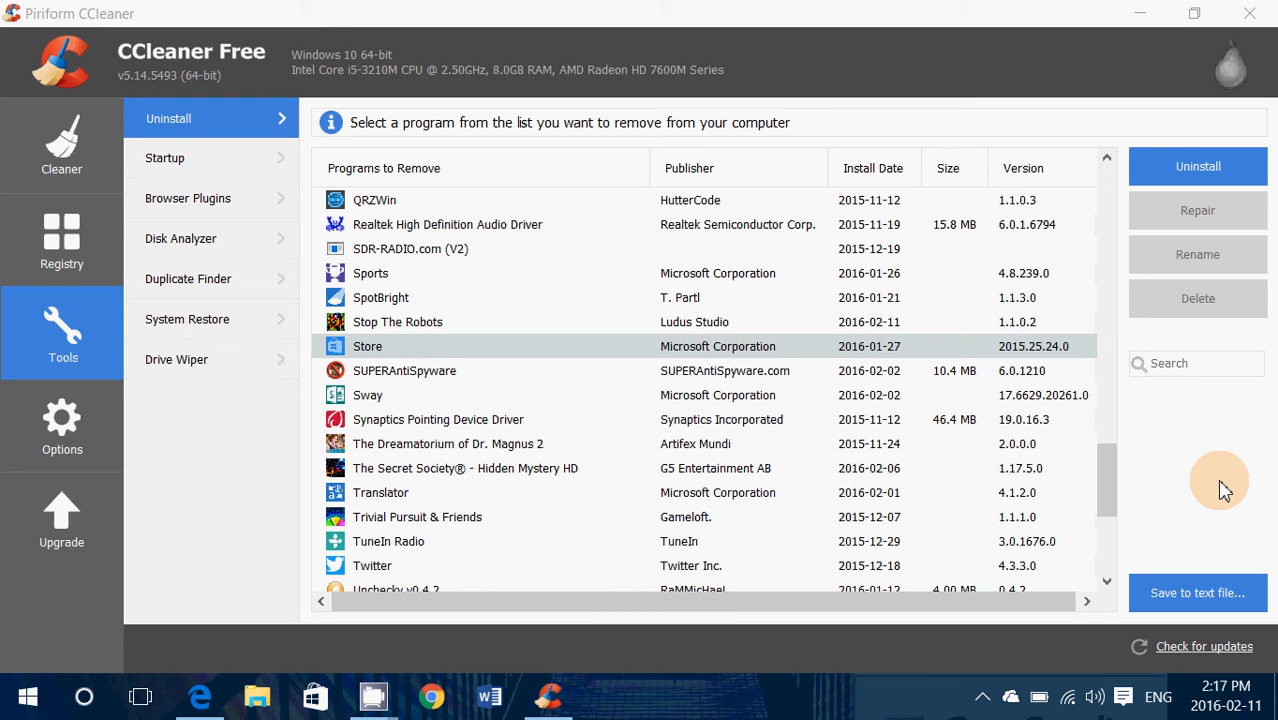
mouse_move(1230, 140)
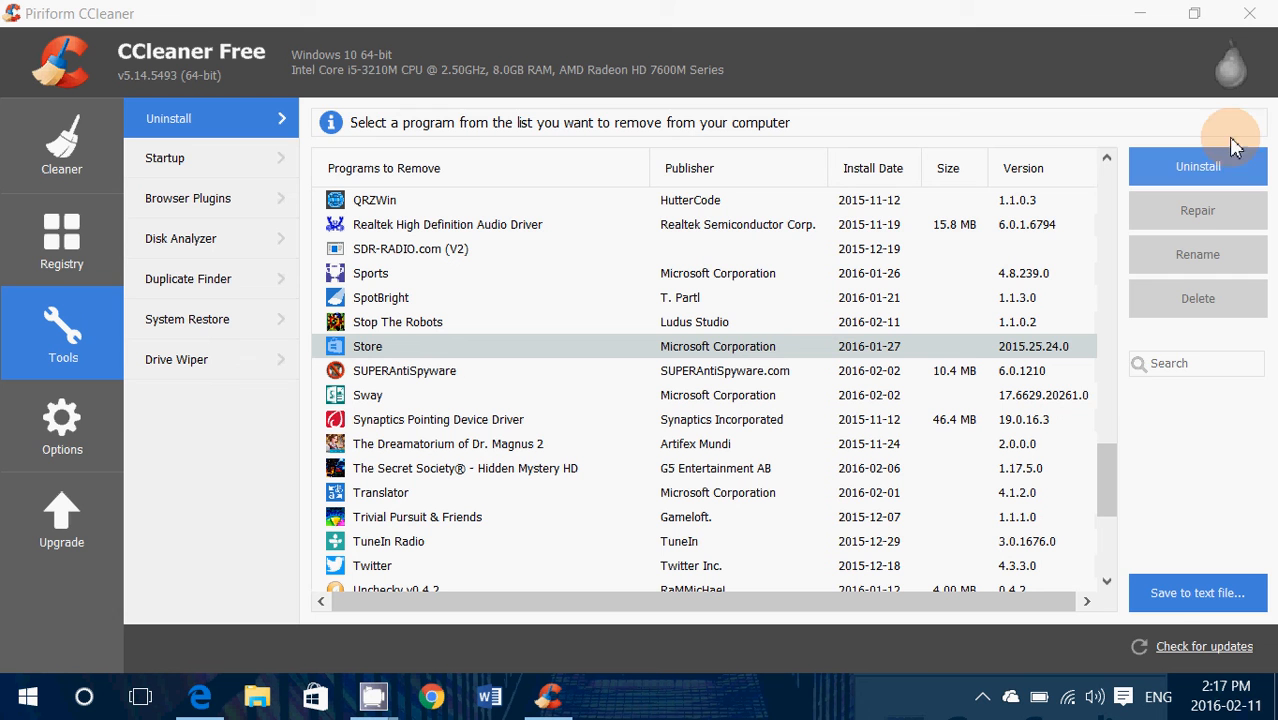
mouse_move(1048, 50)
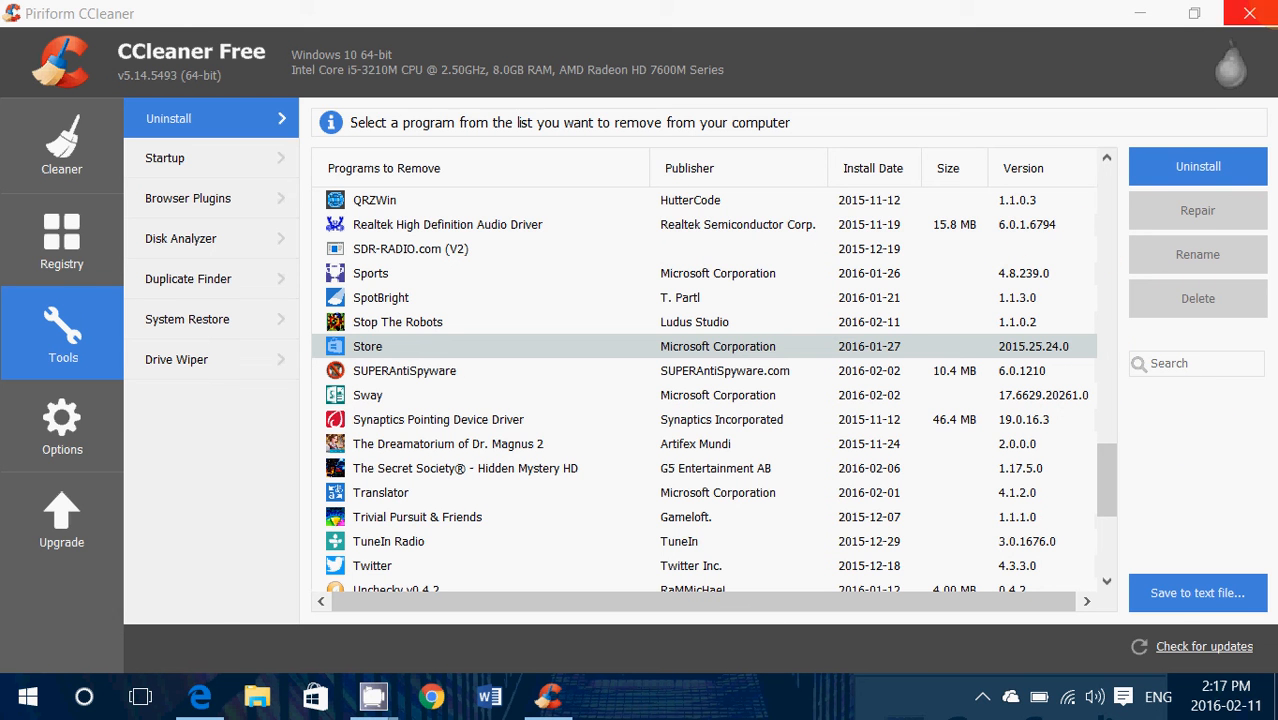
mouse_move(388, 278)
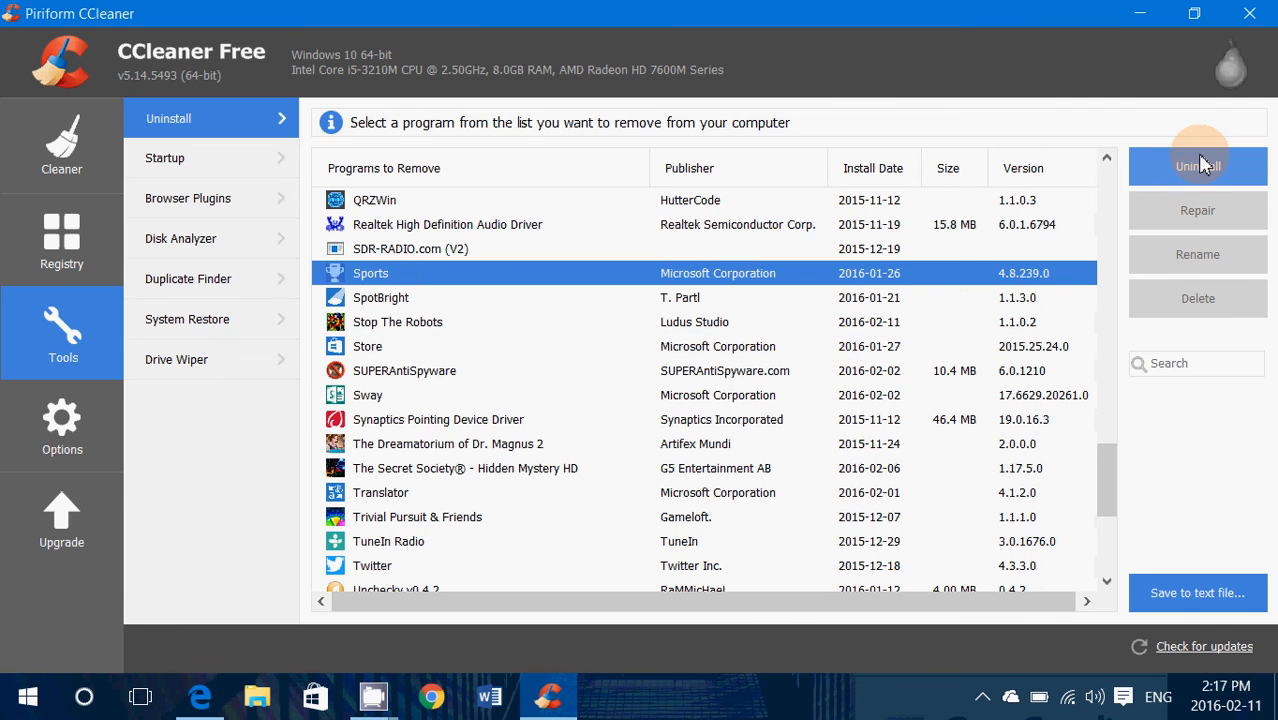
mouse_move(708, 420)
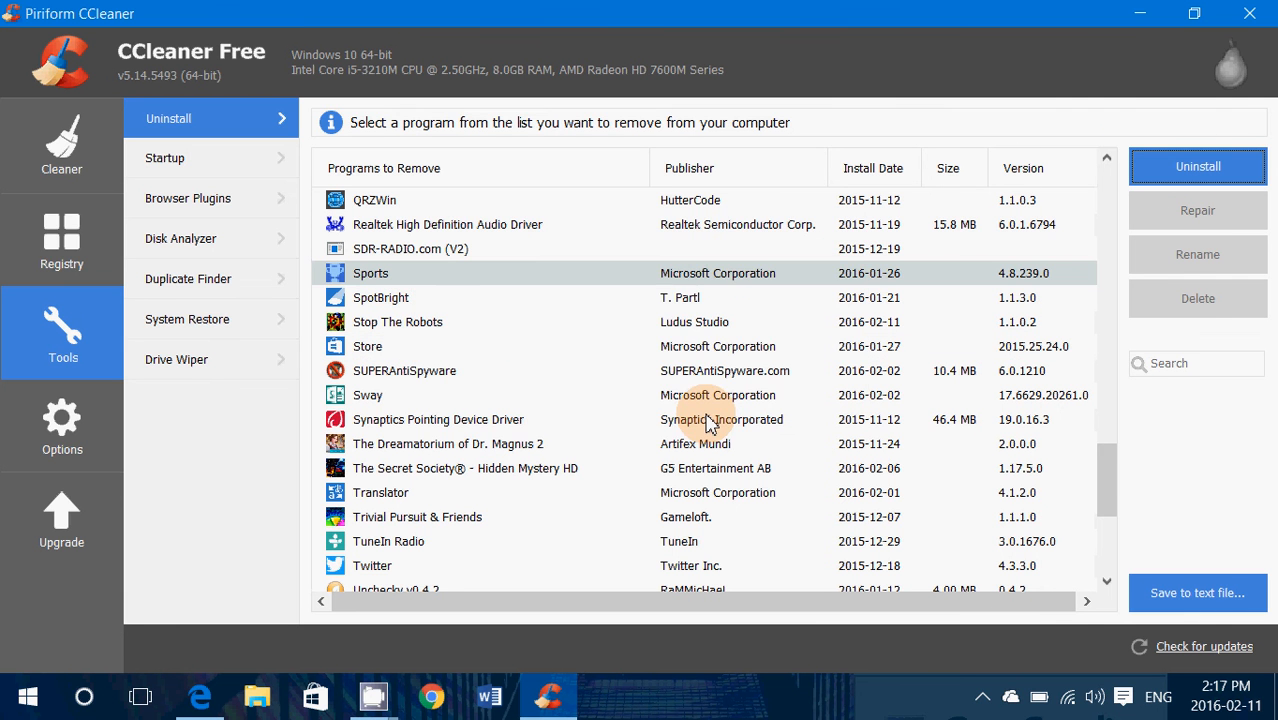
scroll(down, 3)
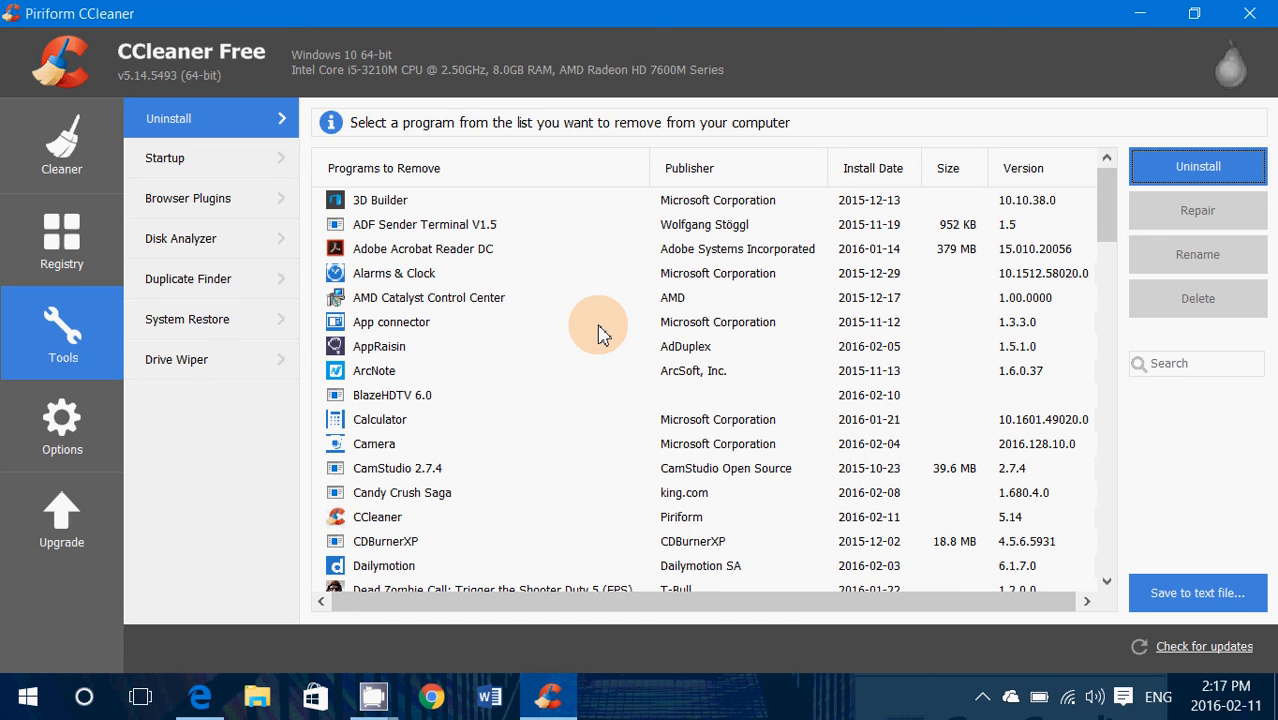
mouse_move(992, 56)
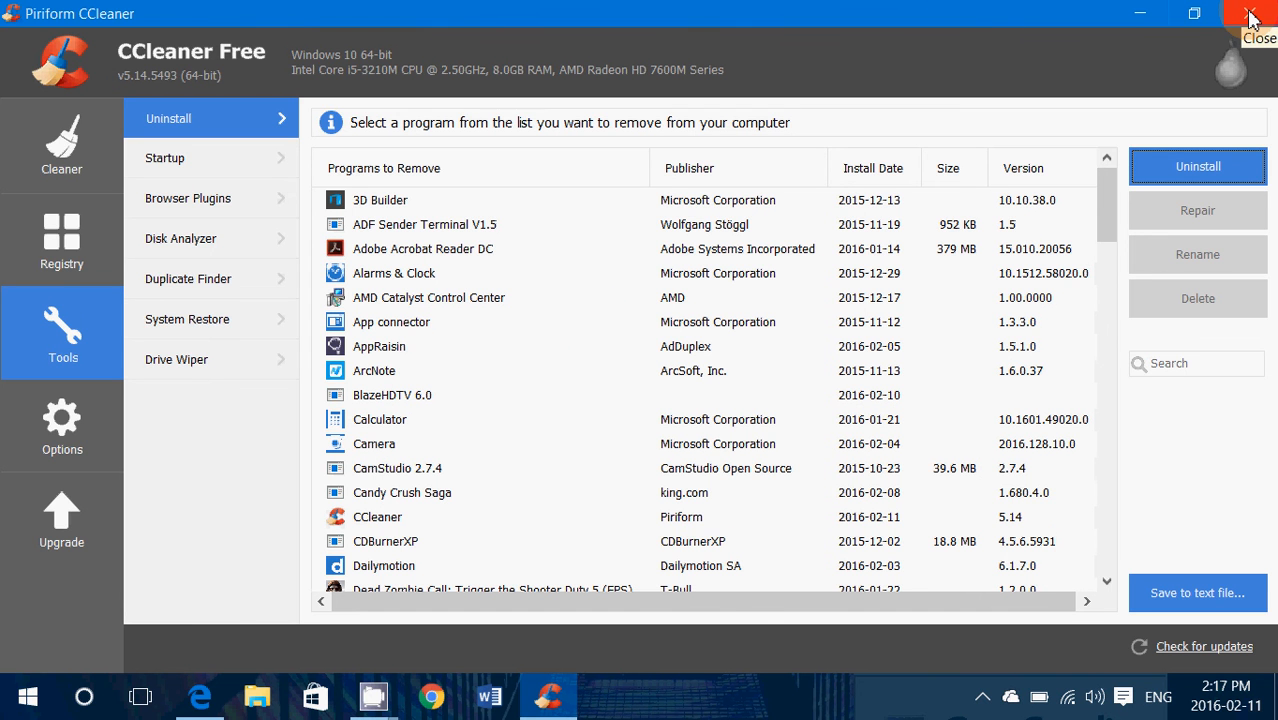
Step: Close CCleaner and return to the Piriform CCleaner page in Edge
click(1252, 14)
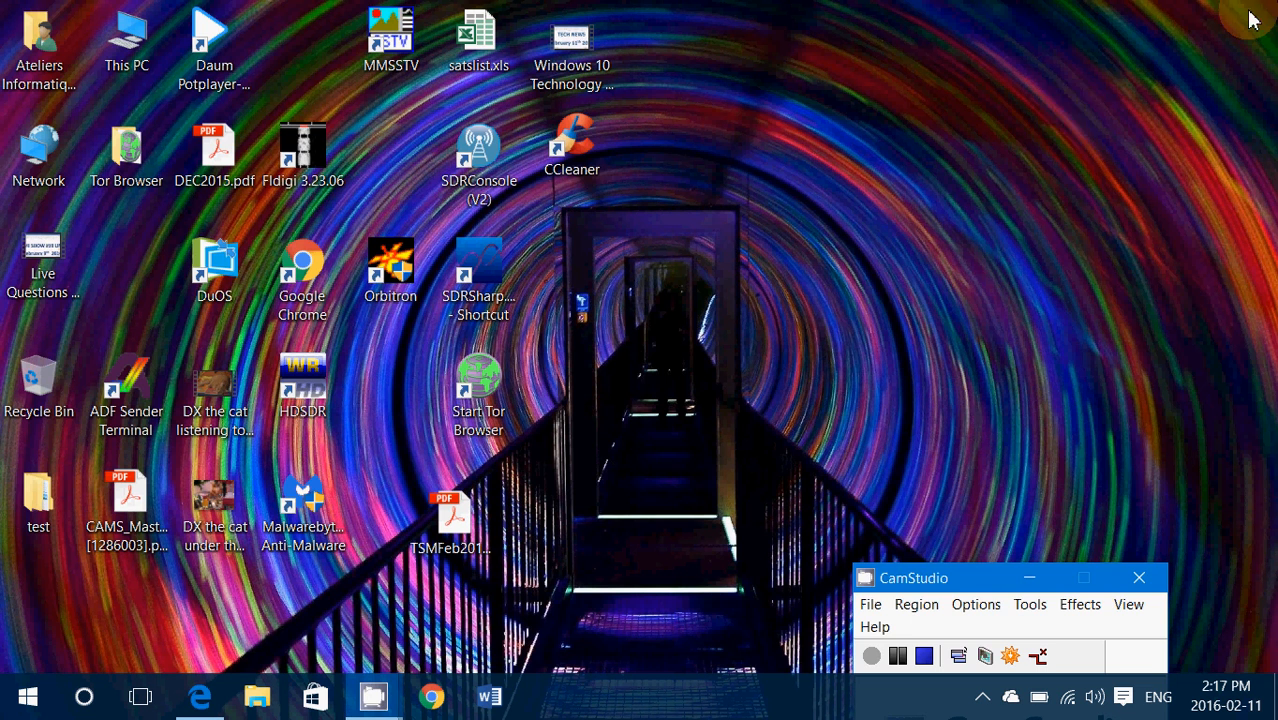
mouse_move(848, 410)
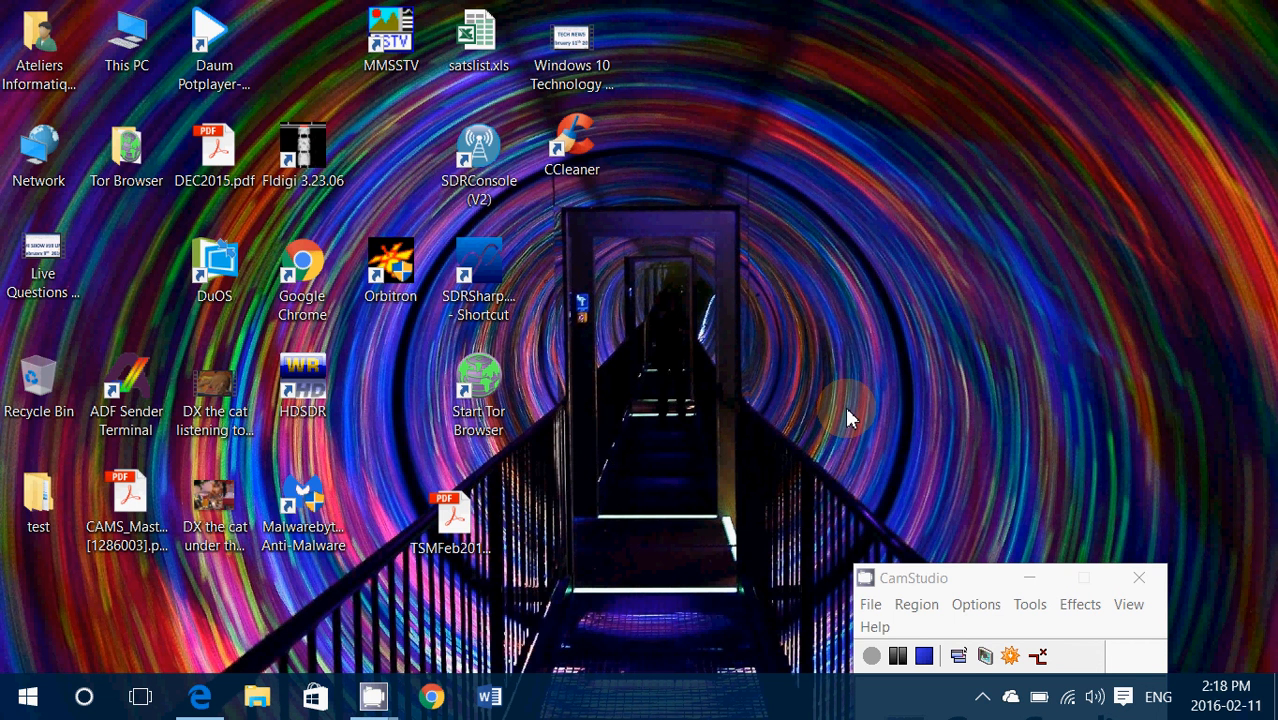
mouse_move(920, 584)
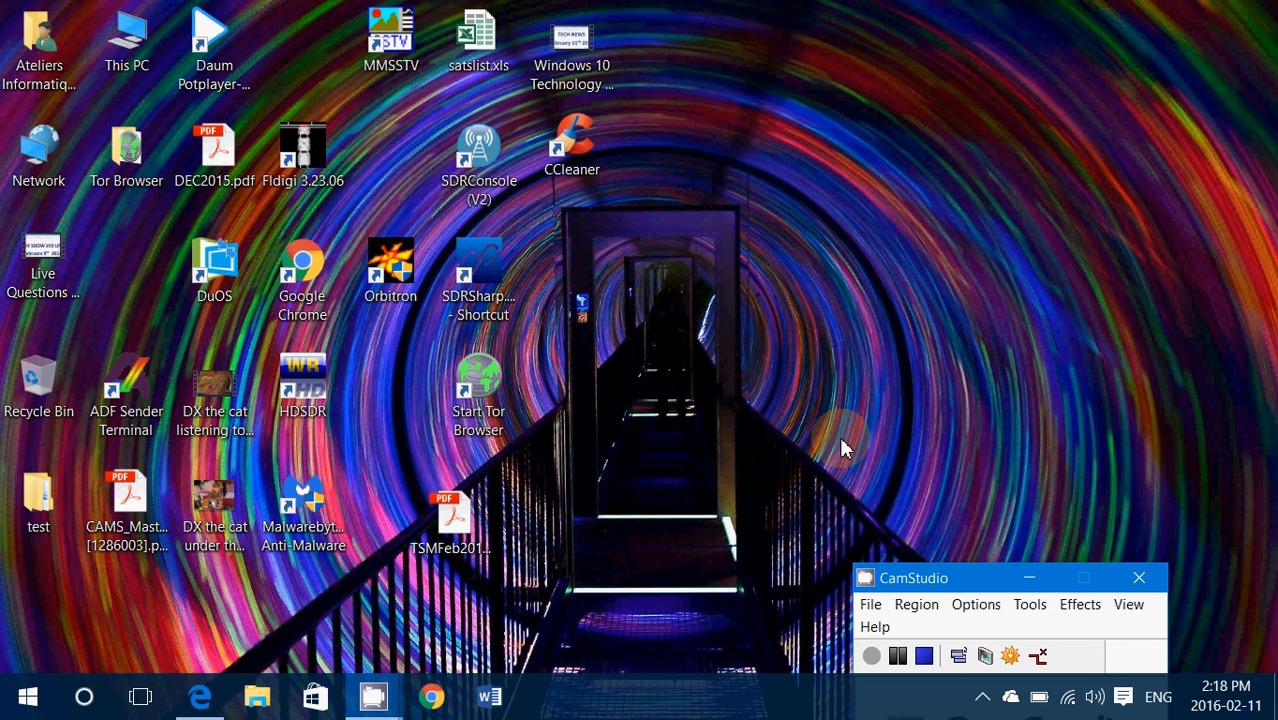
mouse_move(596, 584)
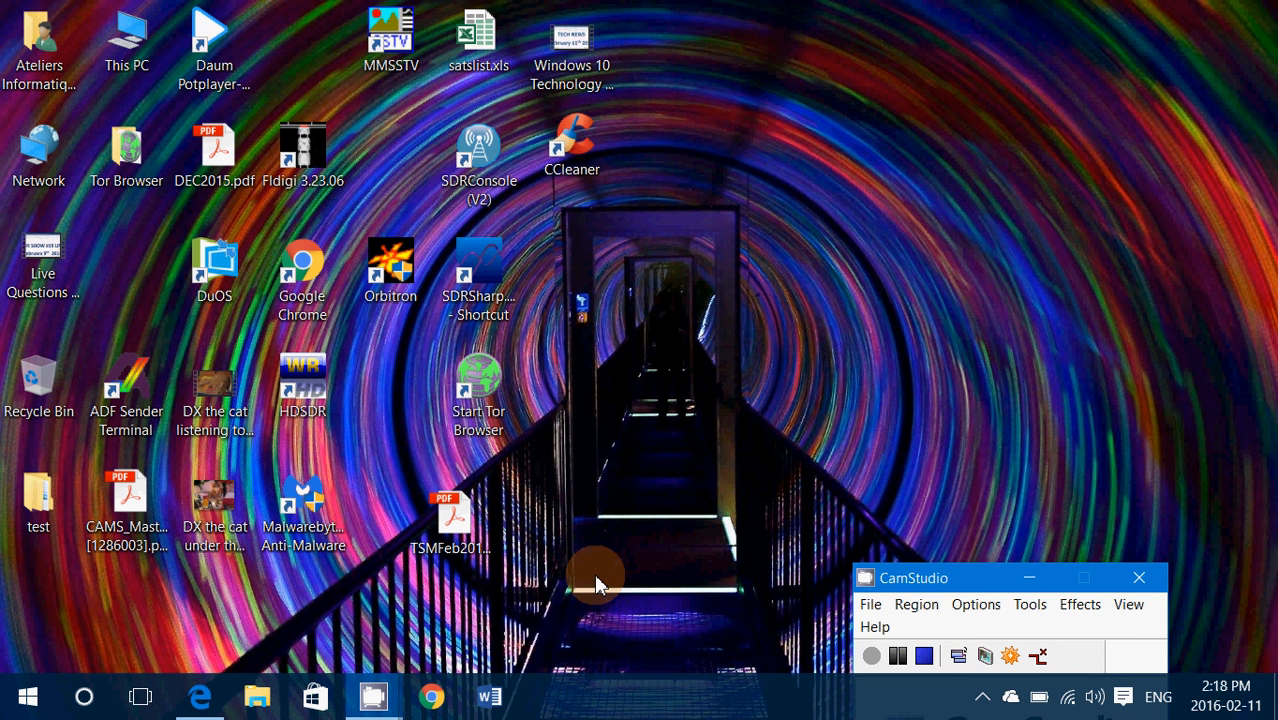
mouse_move(756, 430)
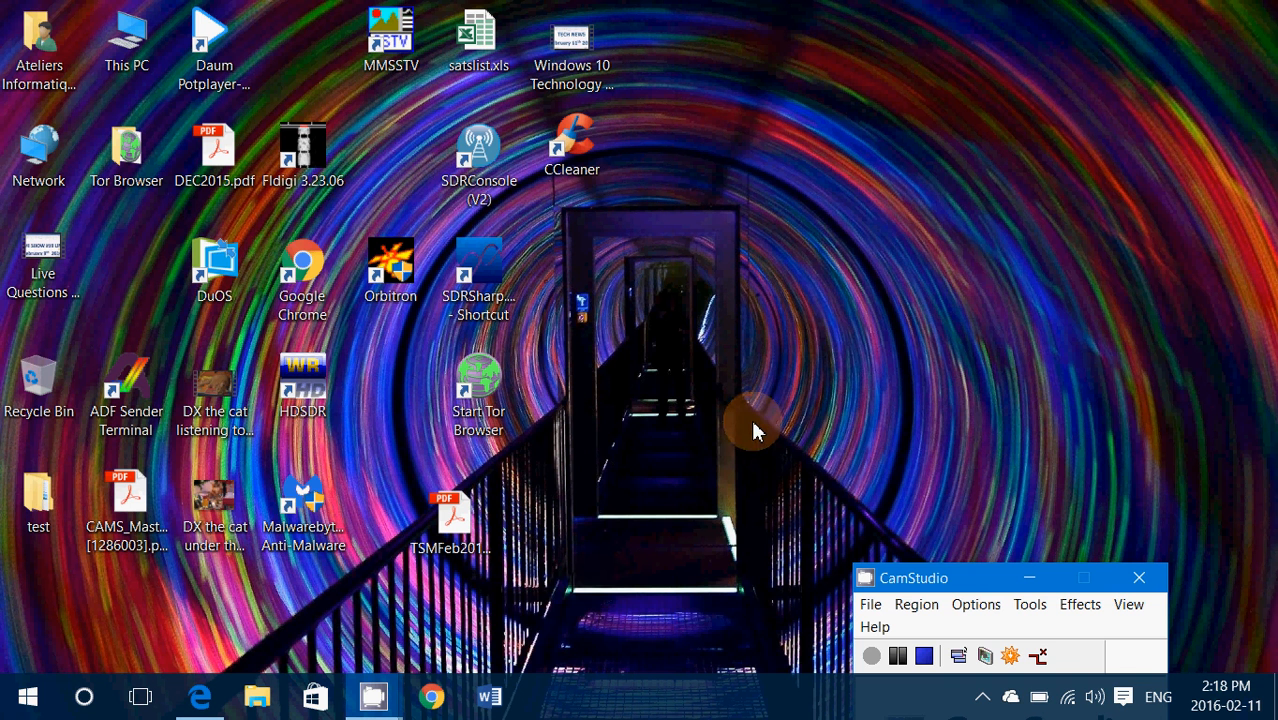
mouse_move(560, 600)
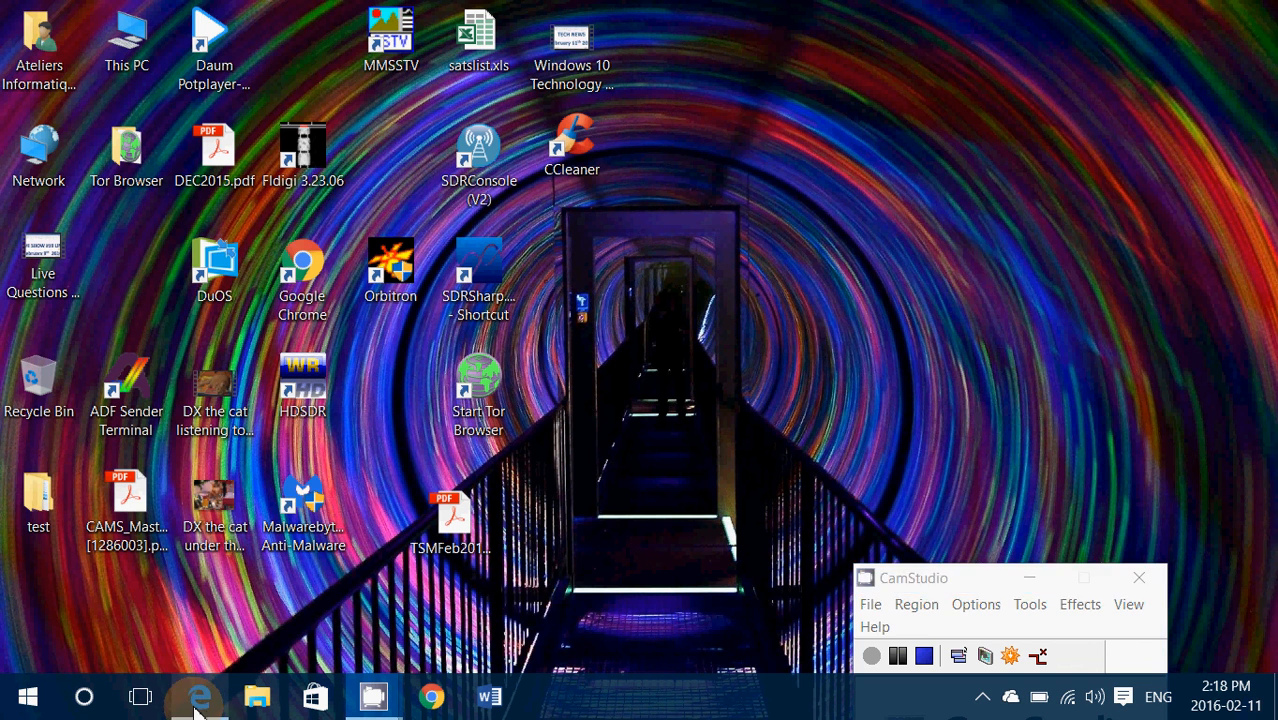
click(196, 696)
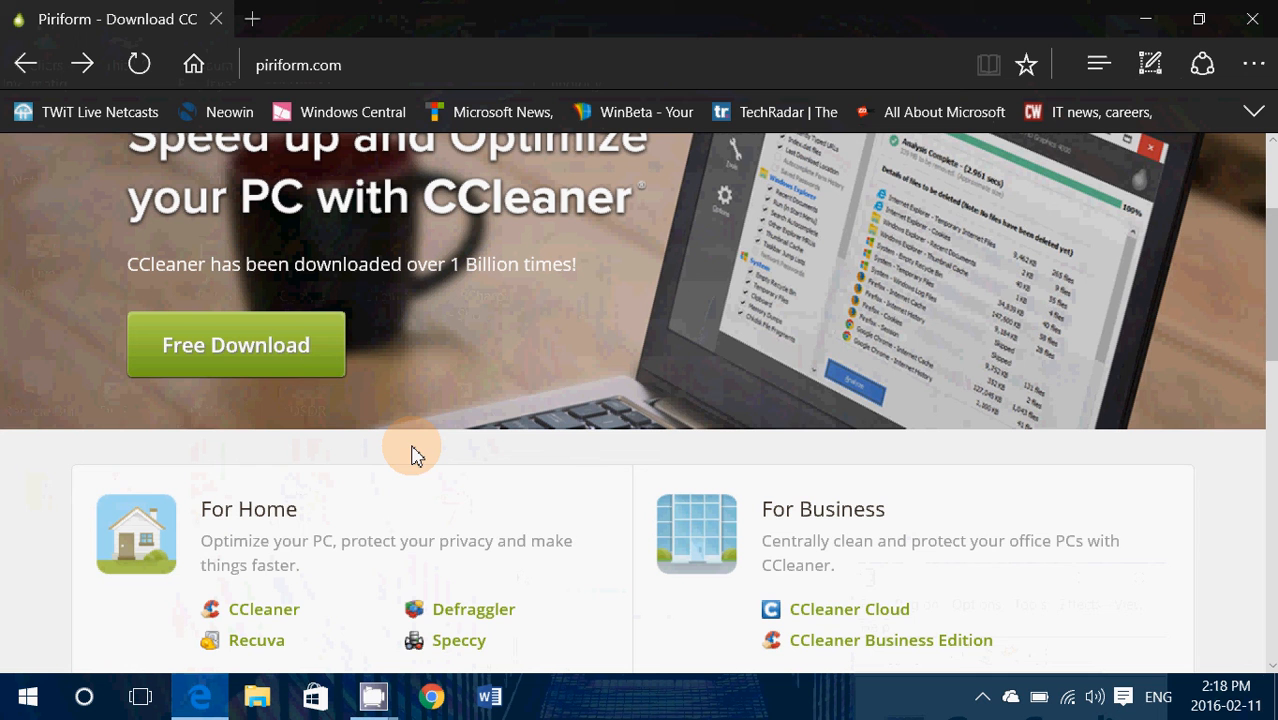